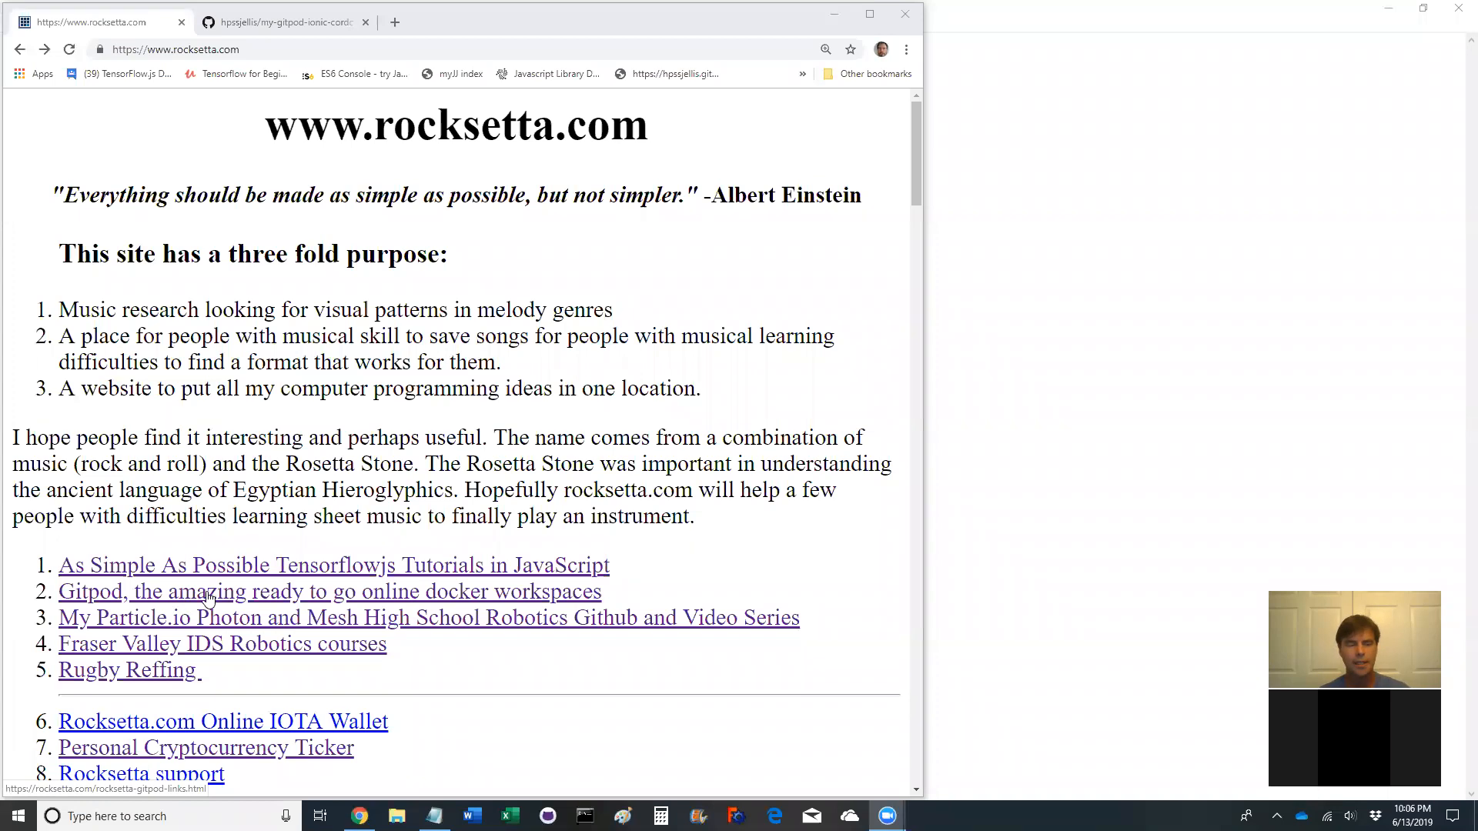
Open rocksetta.com's Gitpod workspaces page and scroll through its table of workspaces and videos
left_click(328, 592)
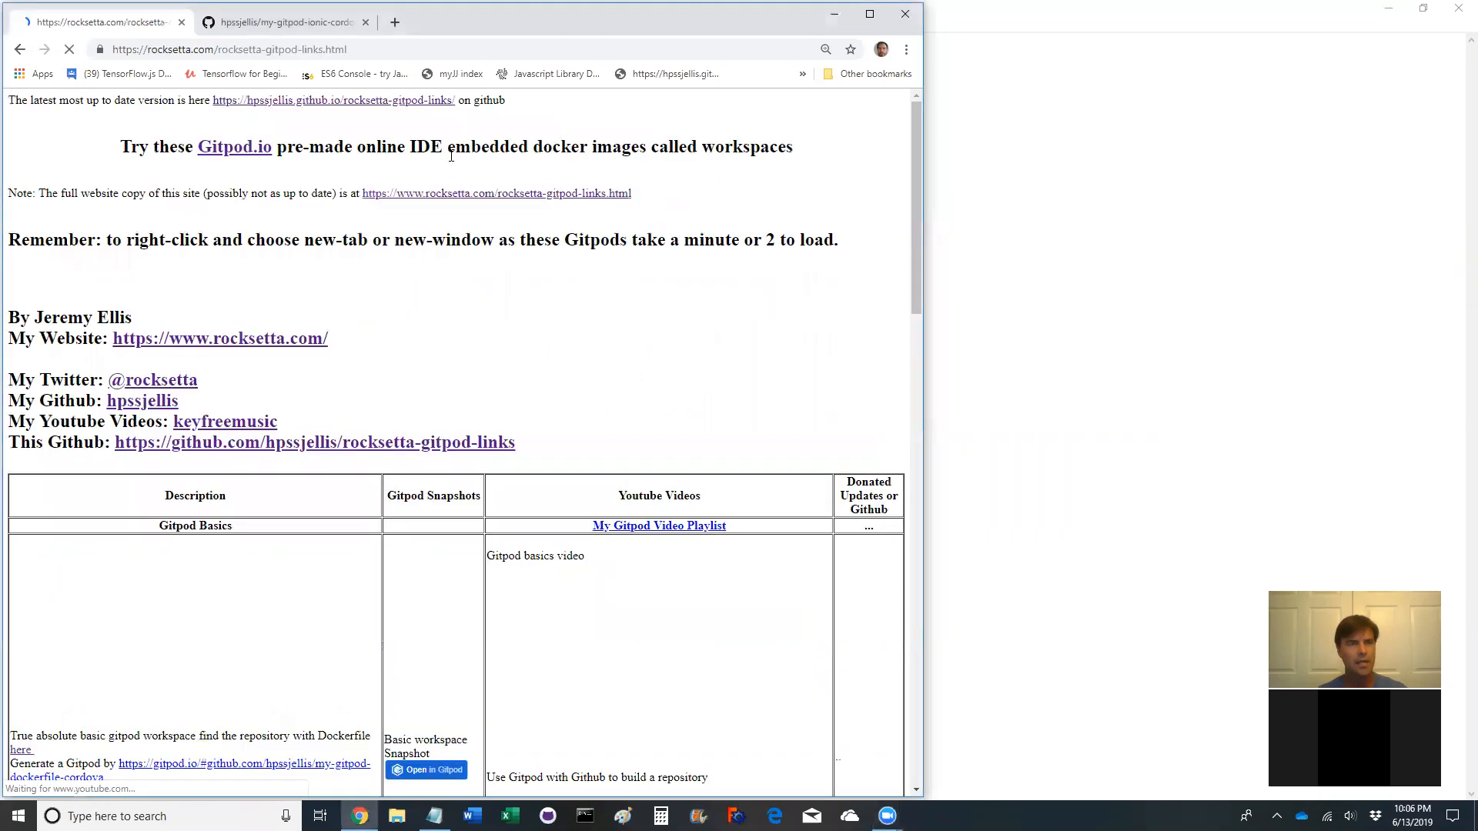
scroll("down", 3)
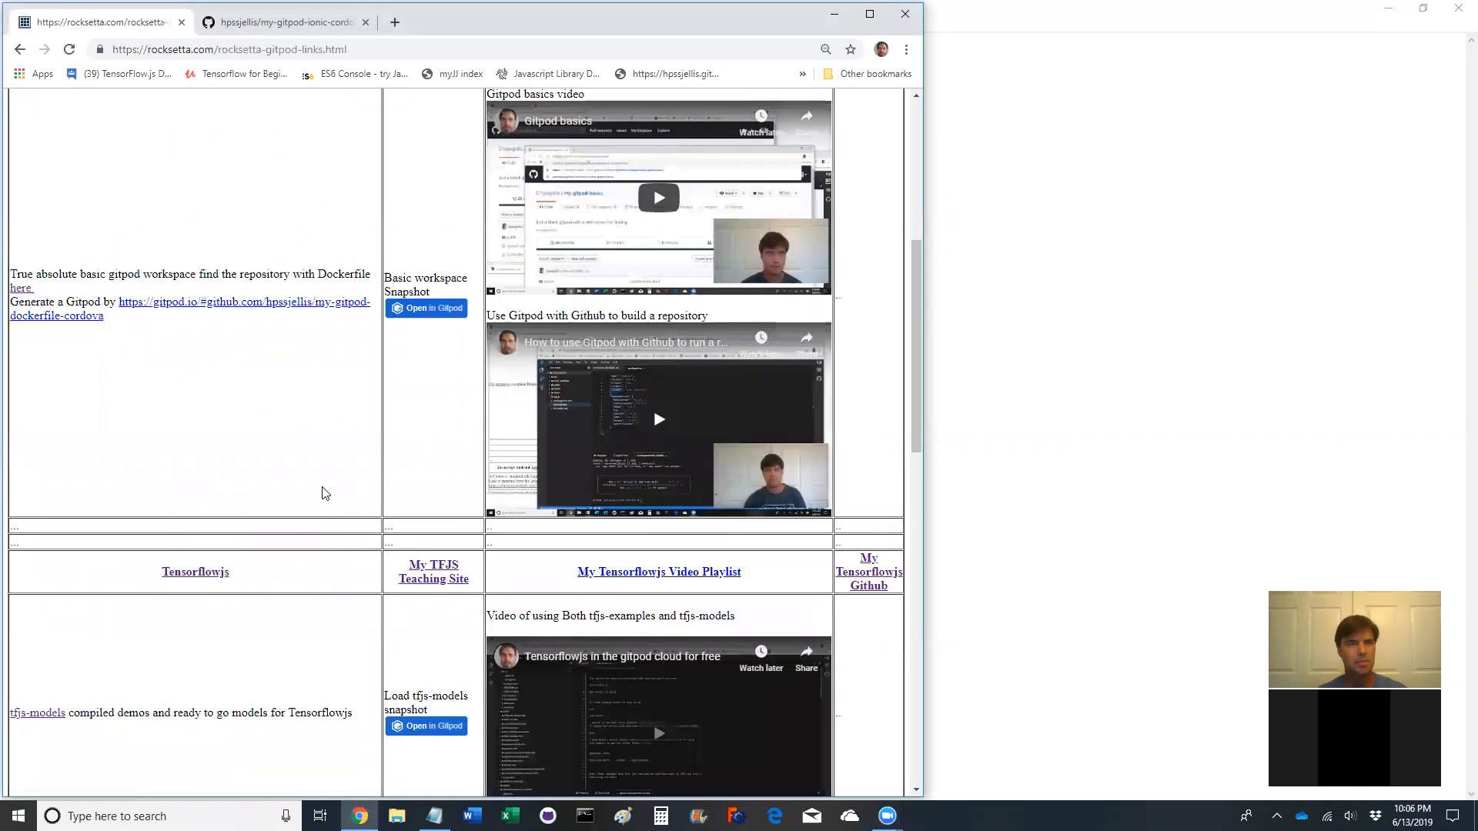
On the my-gitpod-ionic-cordova repository tab, start typing gitpod.io/# before its URL
left_click(283, 22)
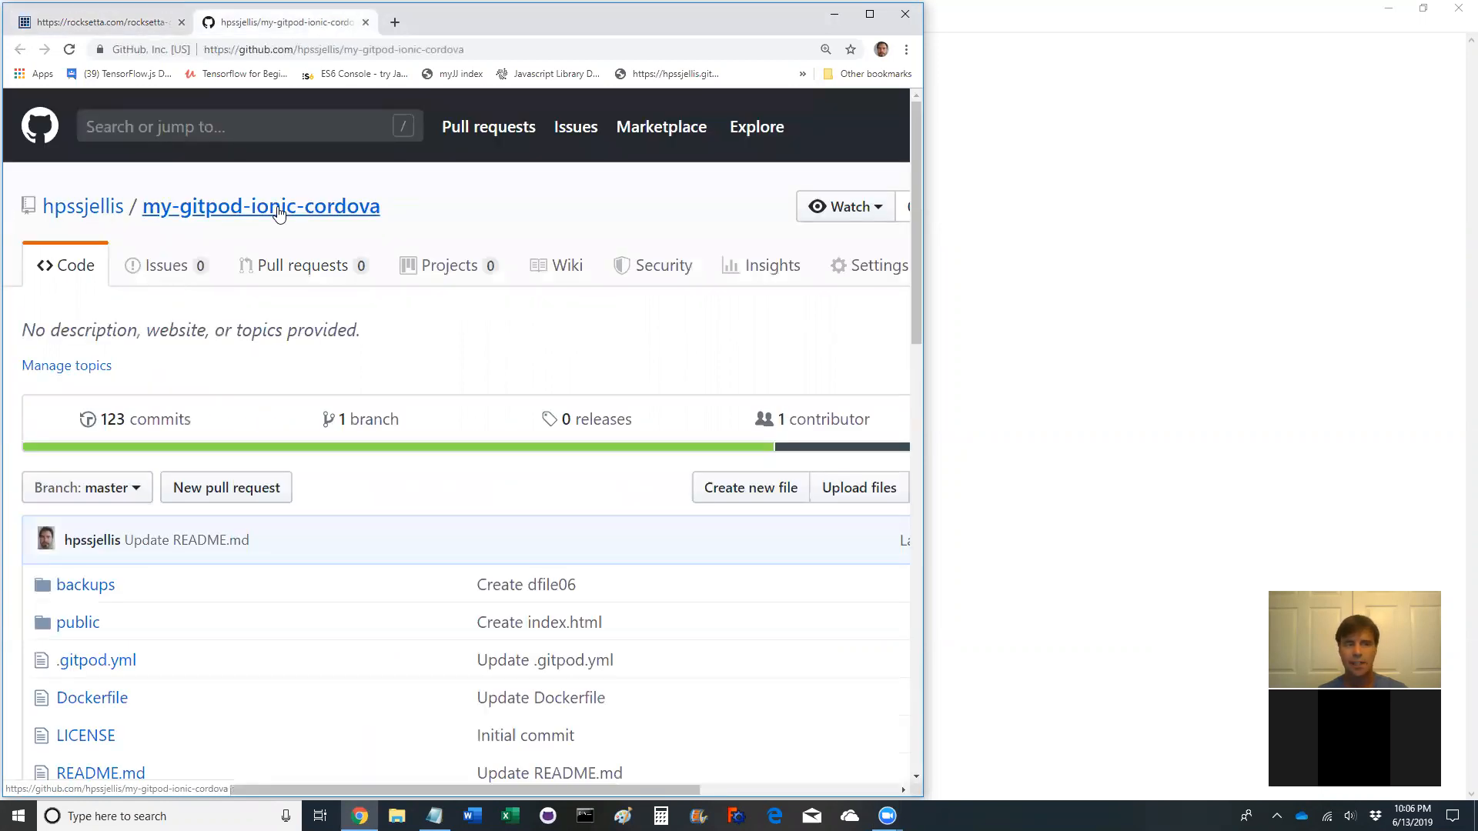
mouse_move(456, 238)
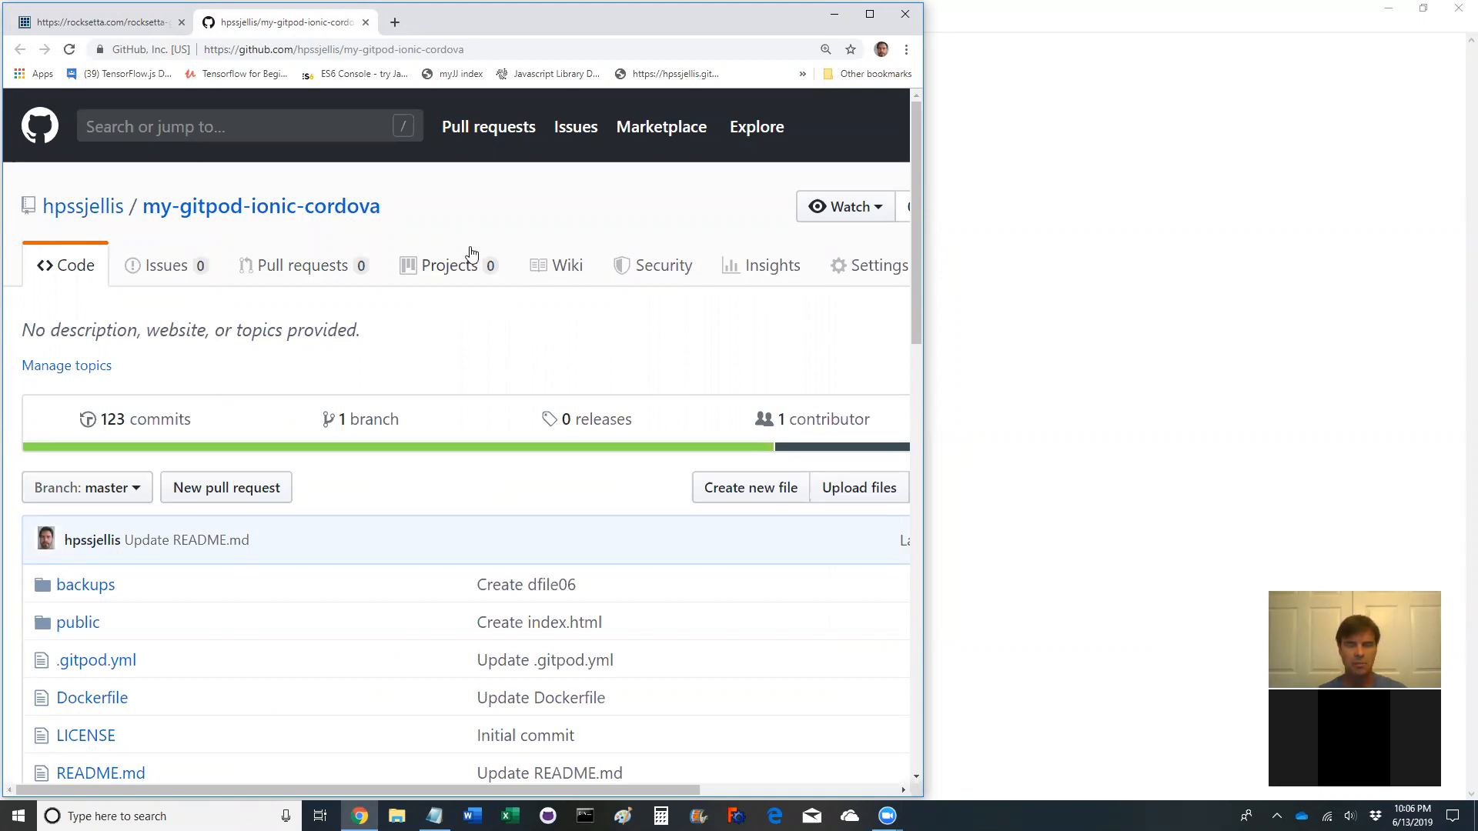
scroll("down", 3)
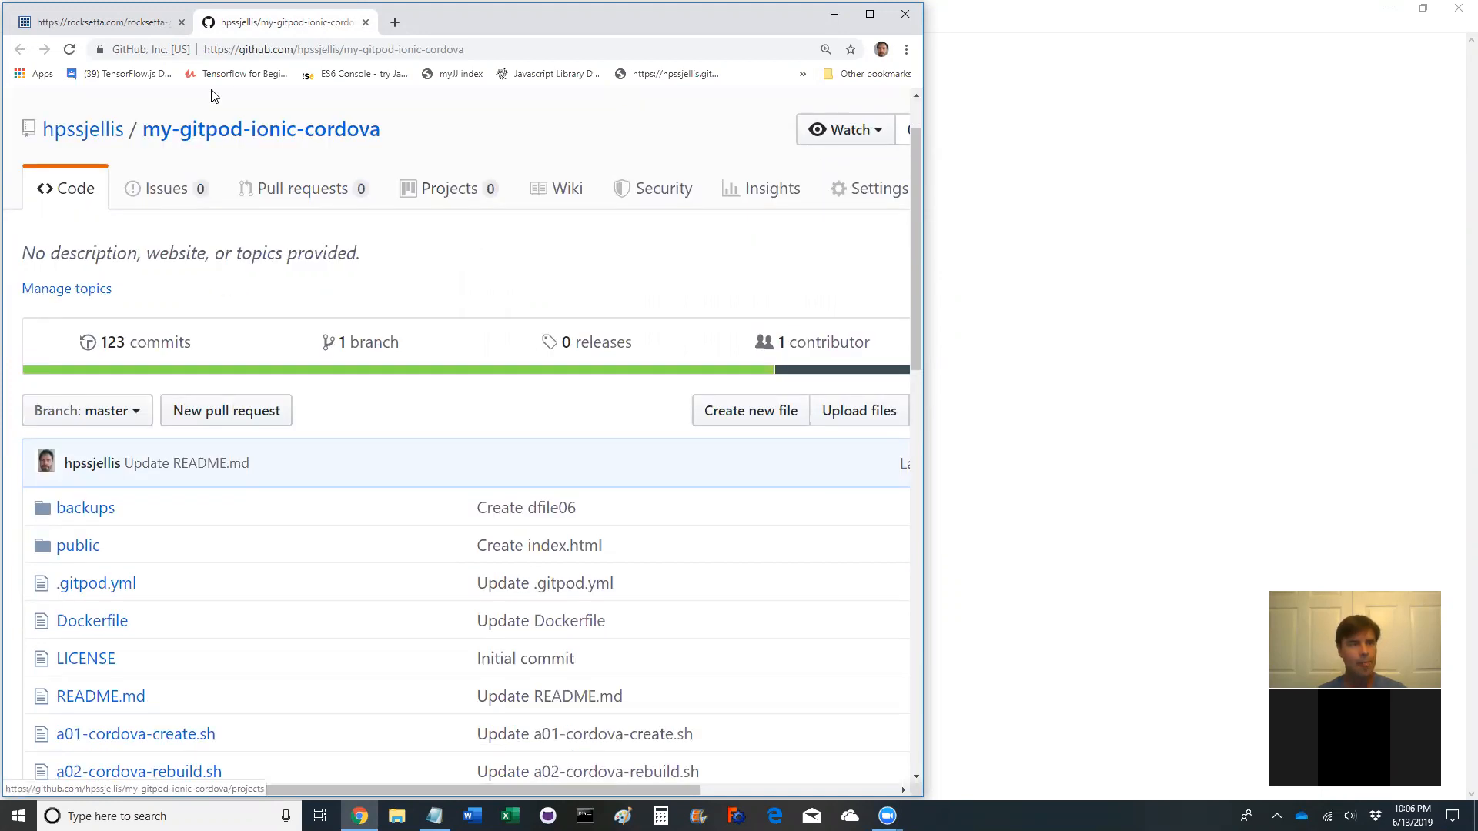
left_click(332, 50)
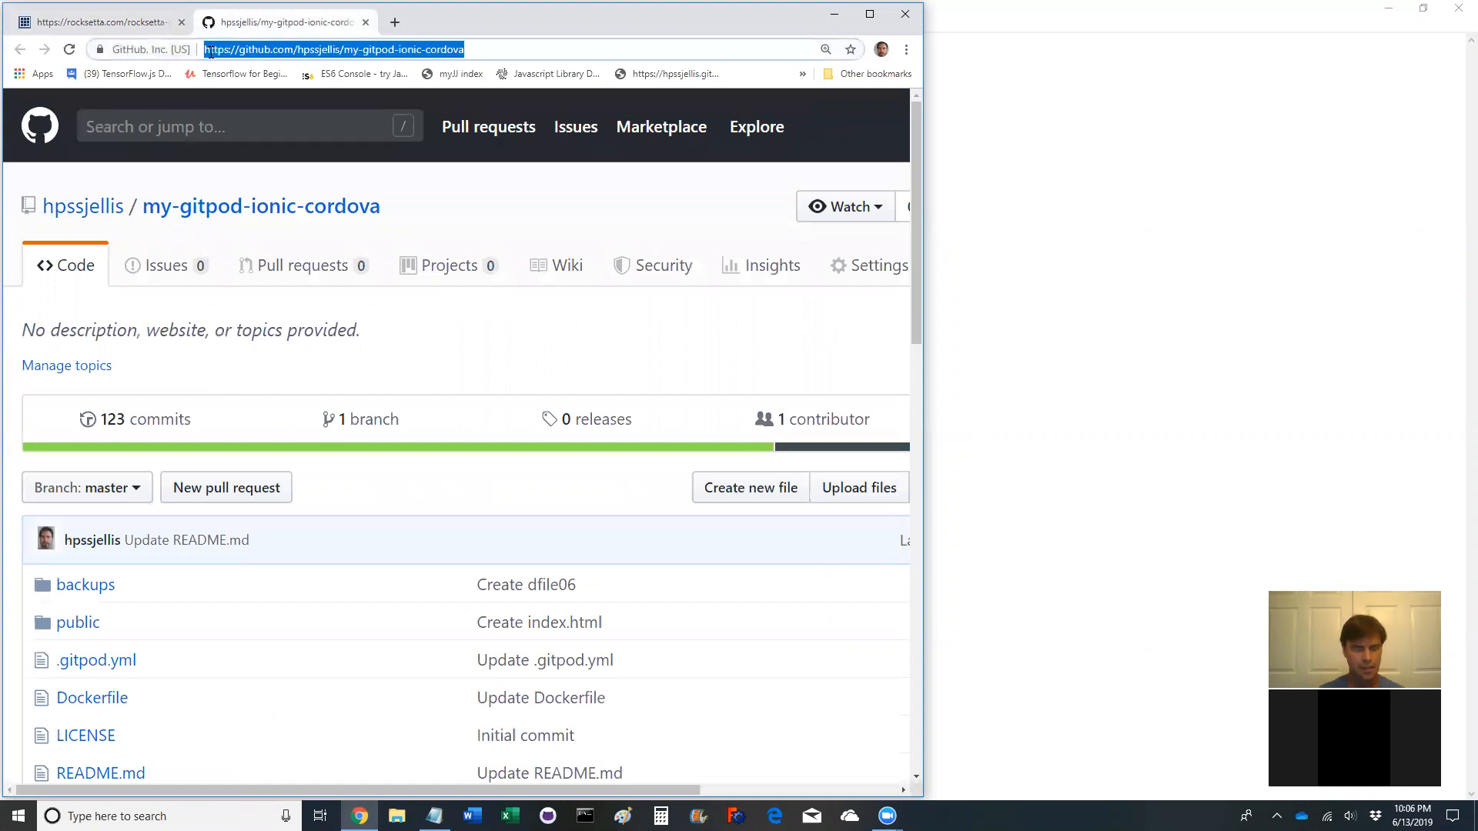
type("gitpod.io/#")
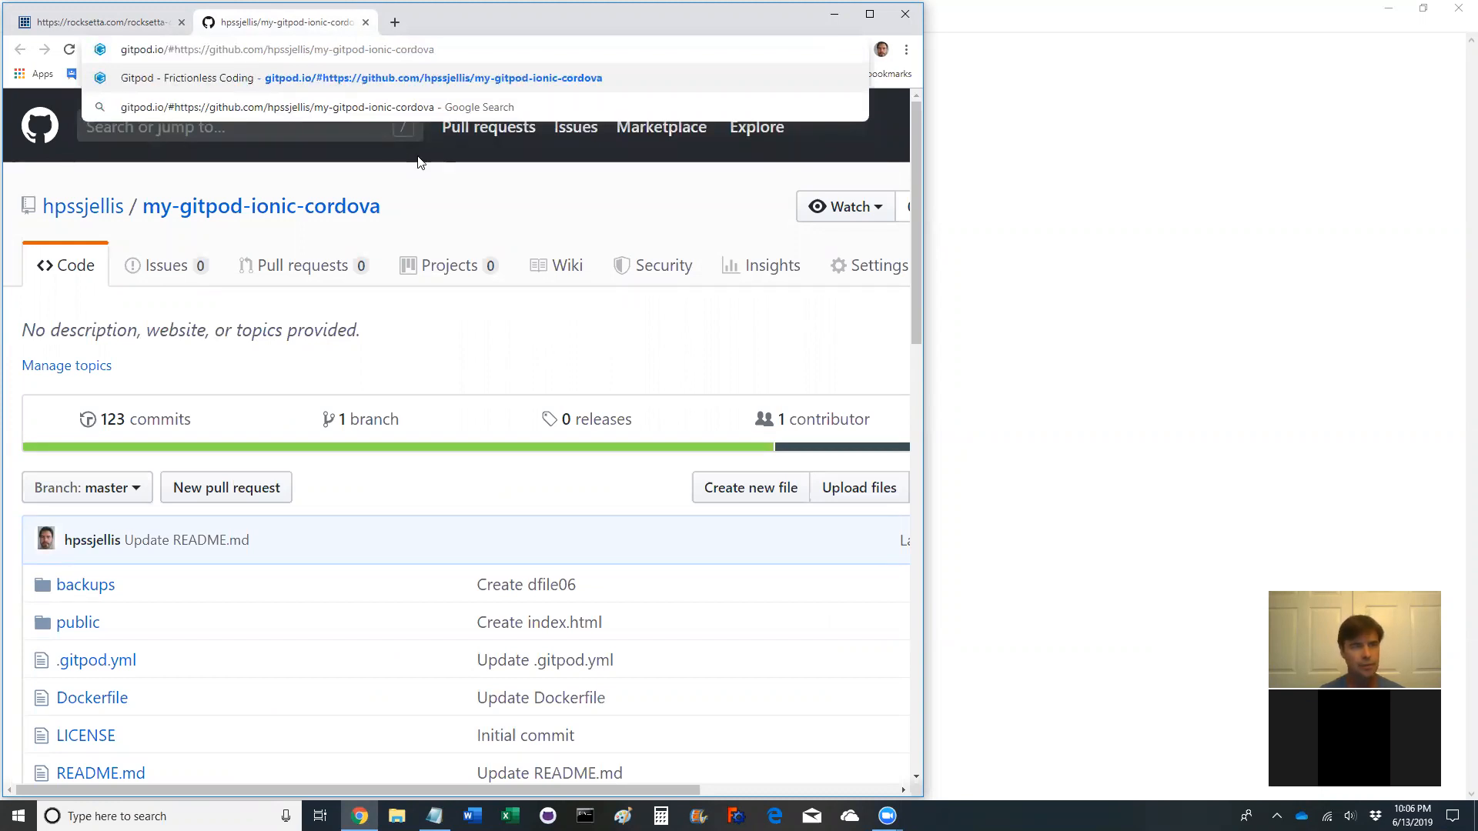
Open the gitpod.io/# repository address in a new window to launch the workspace
right_click(261, 206)
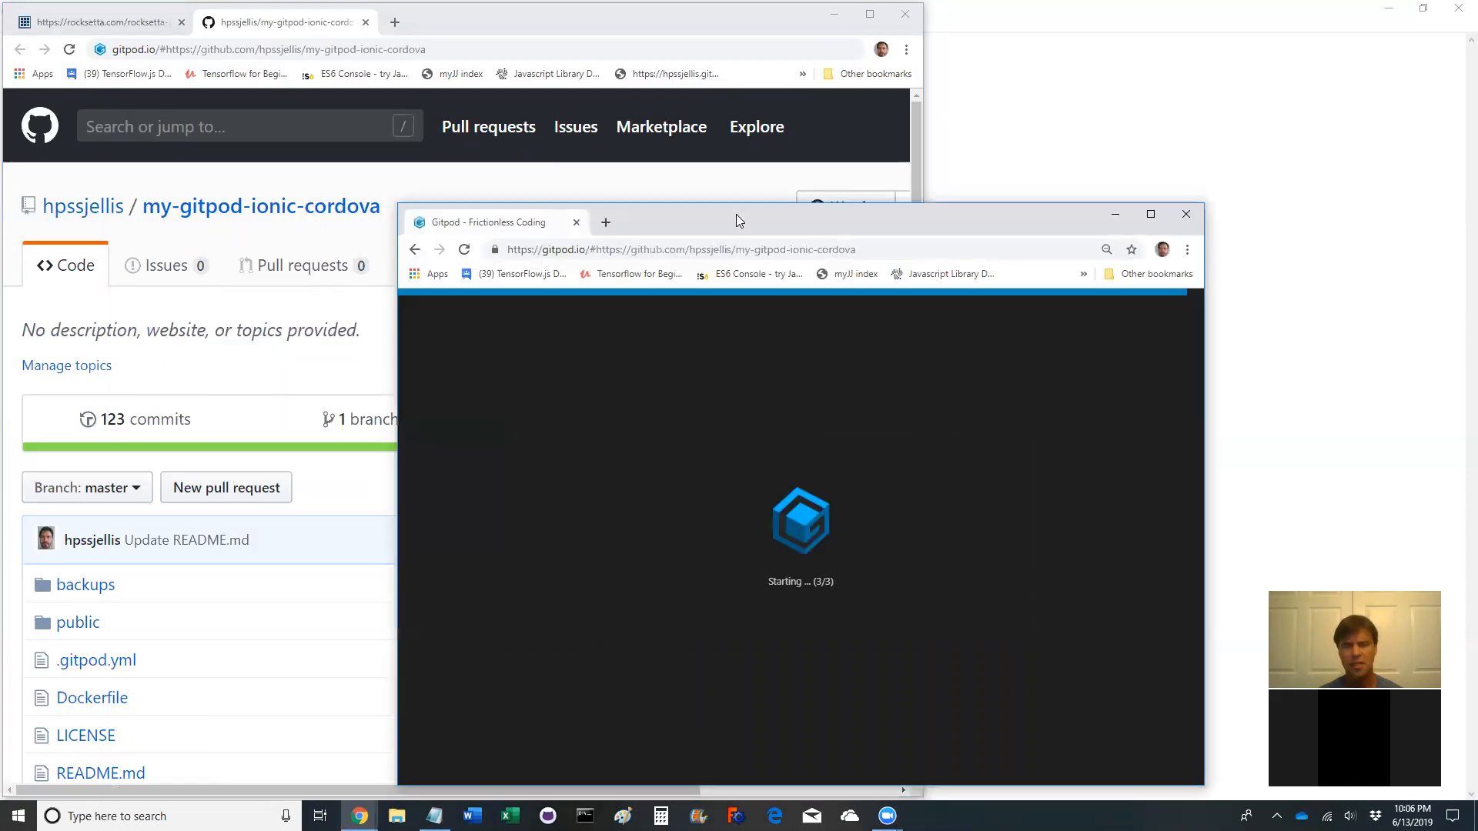
mouse_move(857, 470)
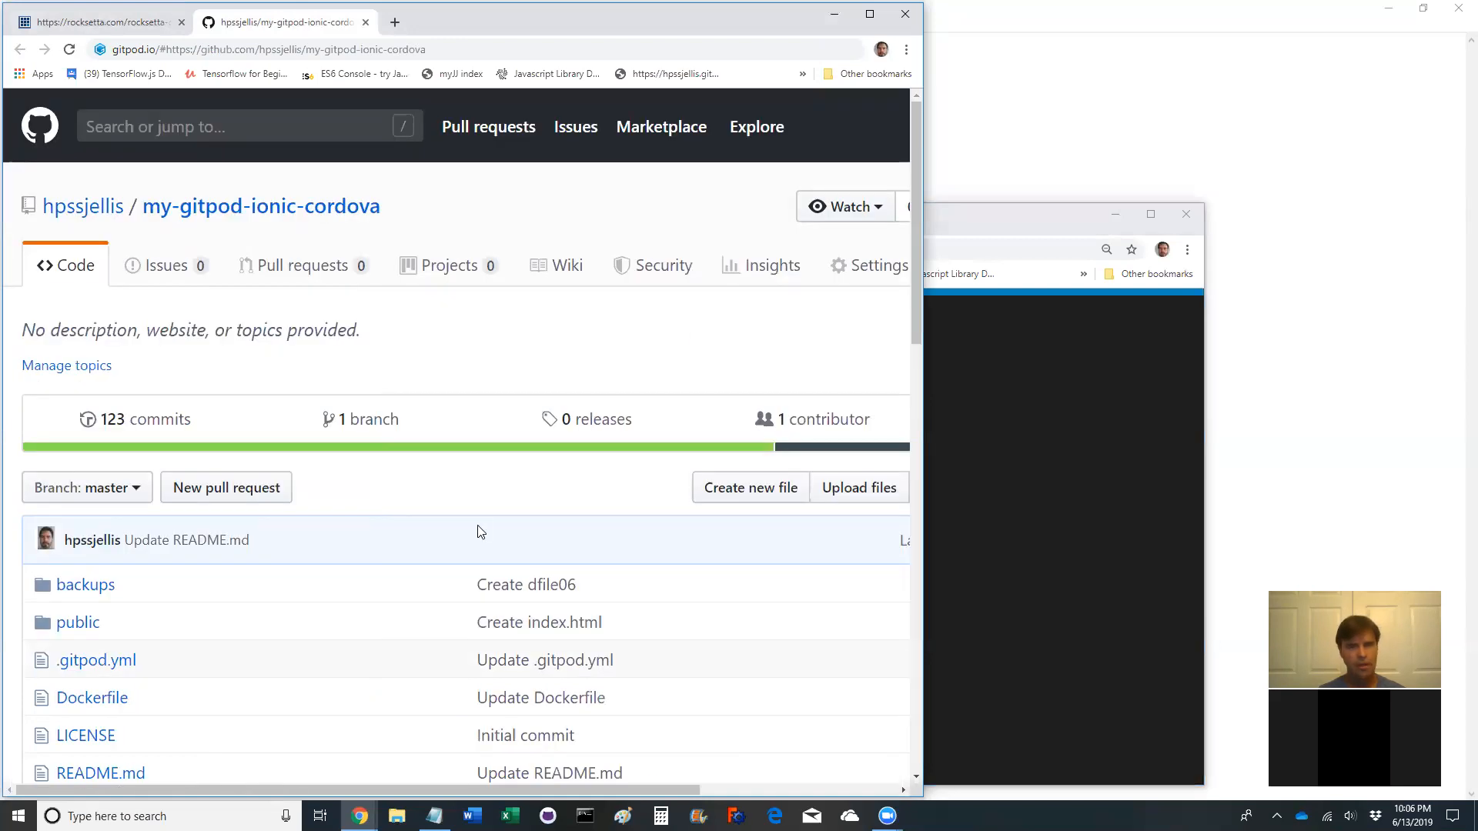
Read the repository's Dockerfile and .gitpod.yml configuration while the workspace loads
scroll("down", 3)
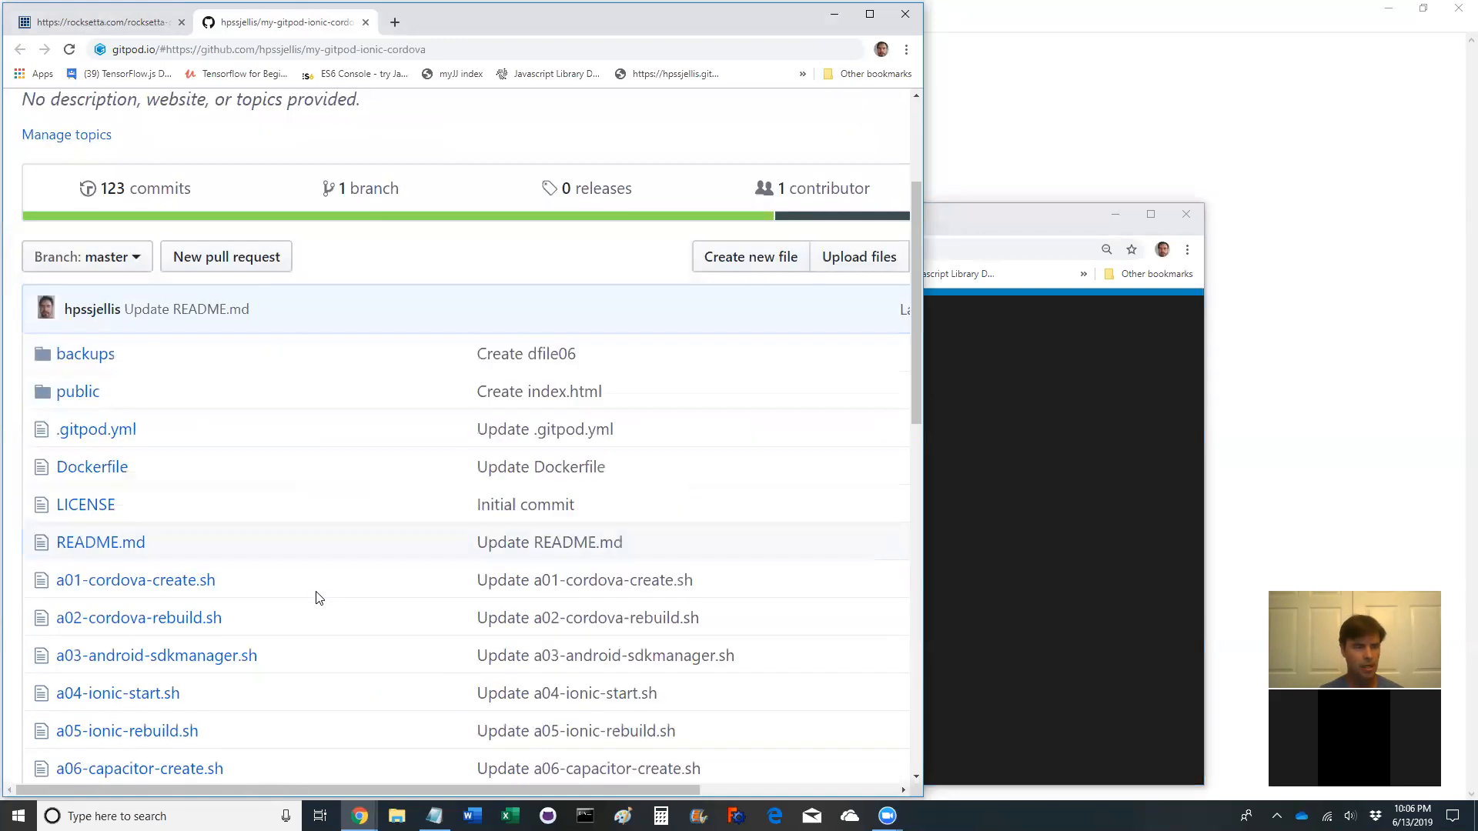
left_click(91, 466)
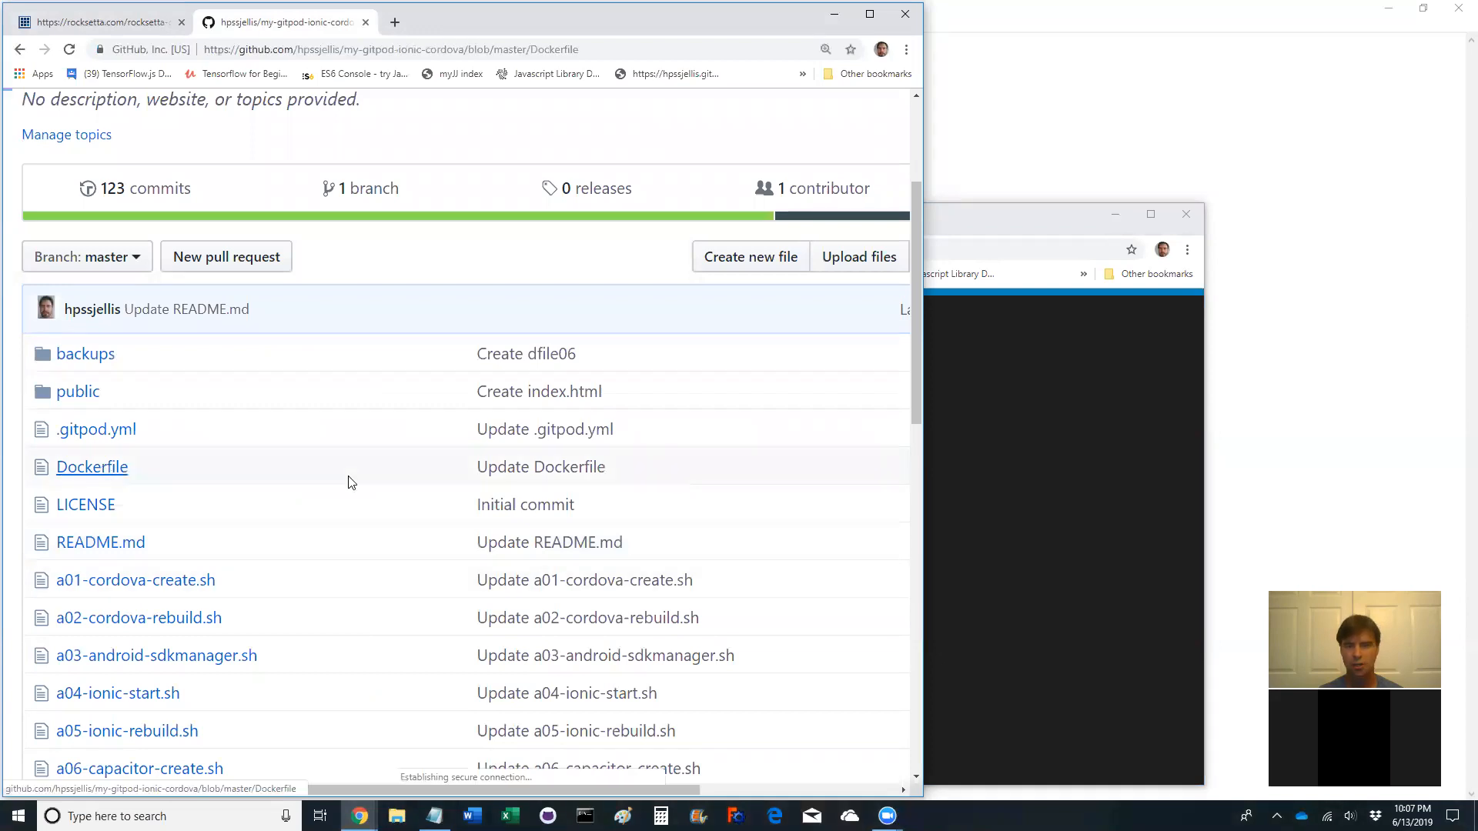
left_click(92, 466)
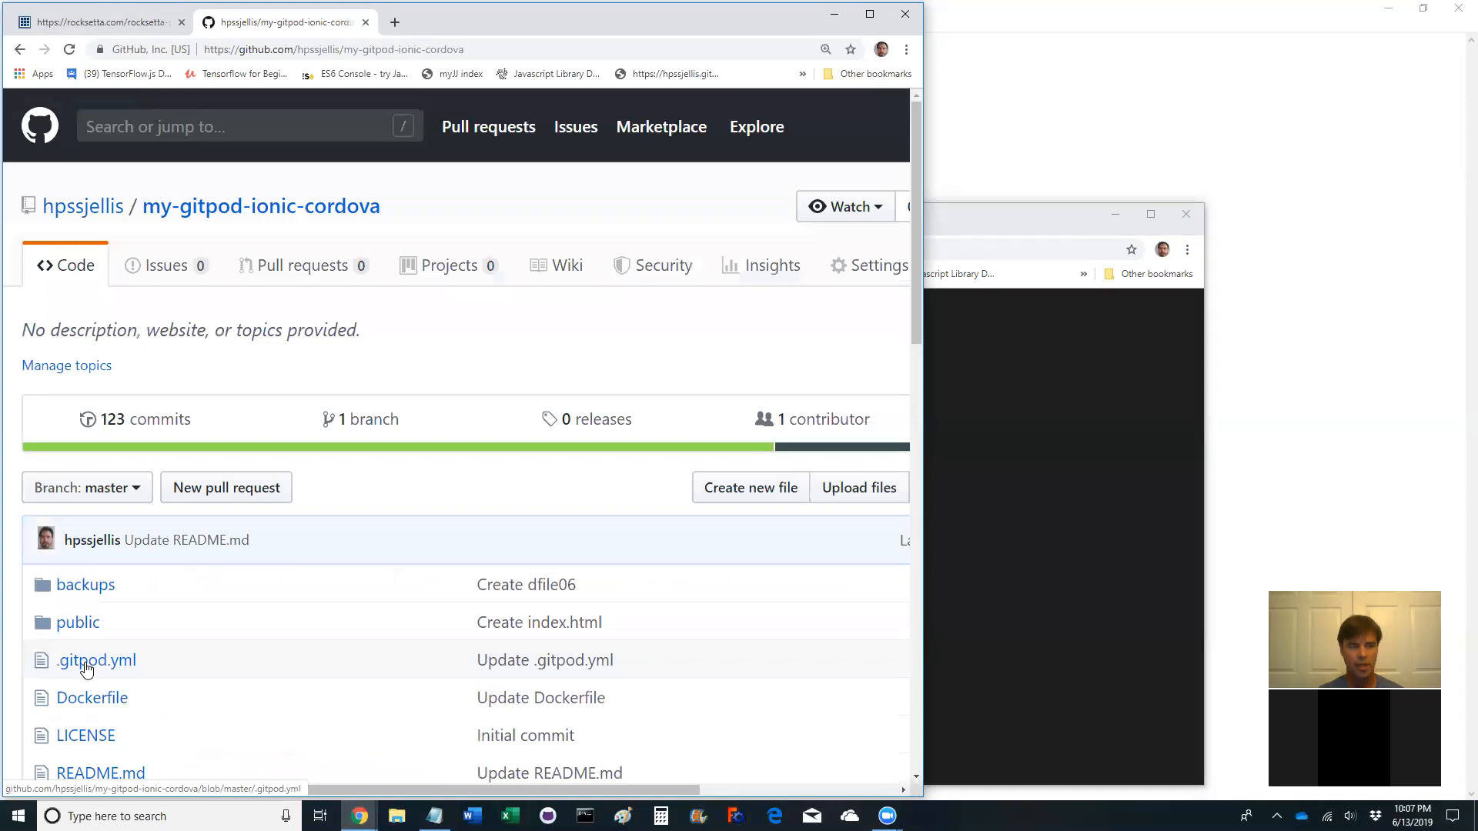
left_click(96, 659)
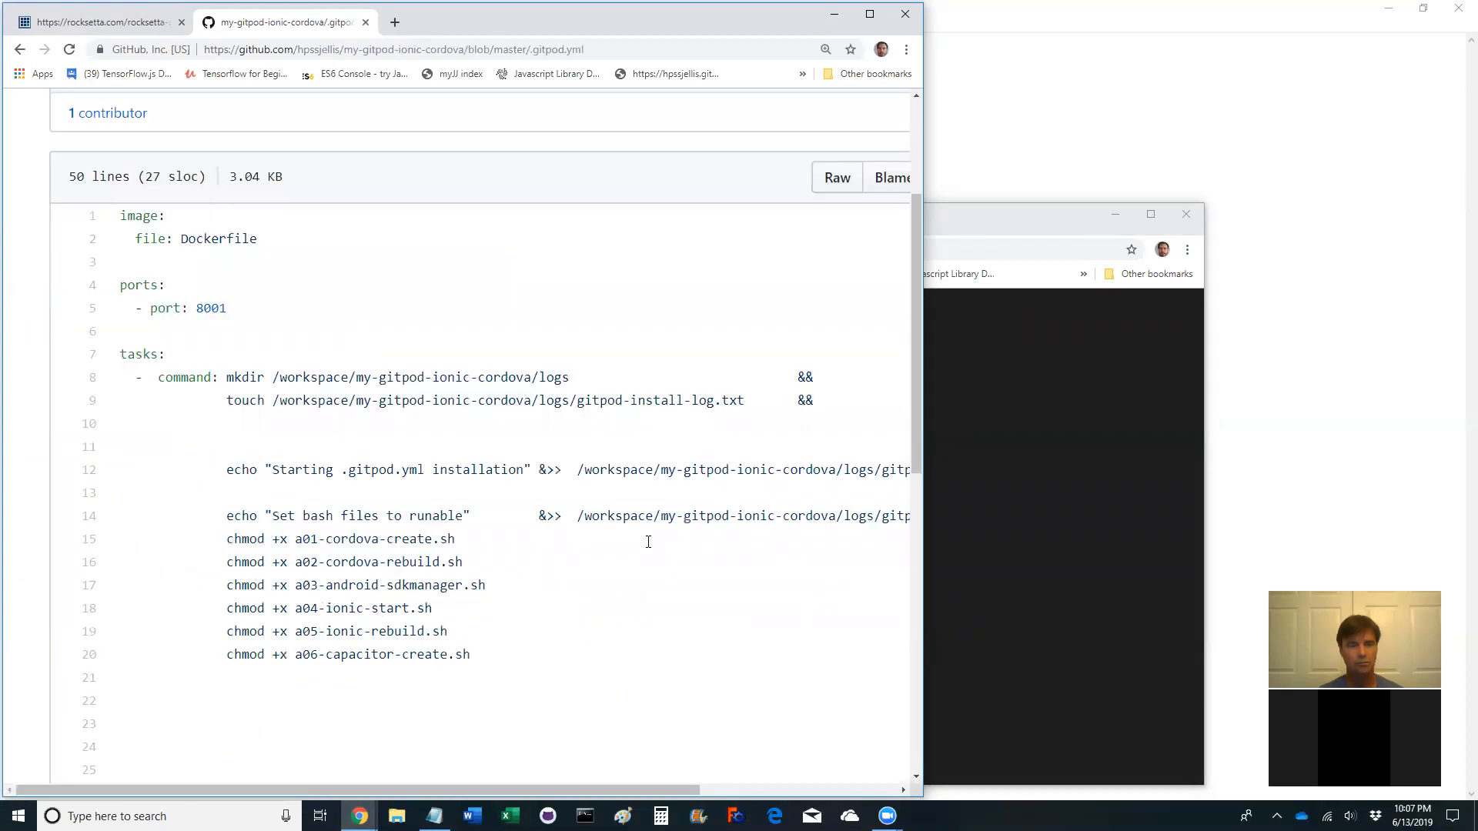
scroll("down", 3)
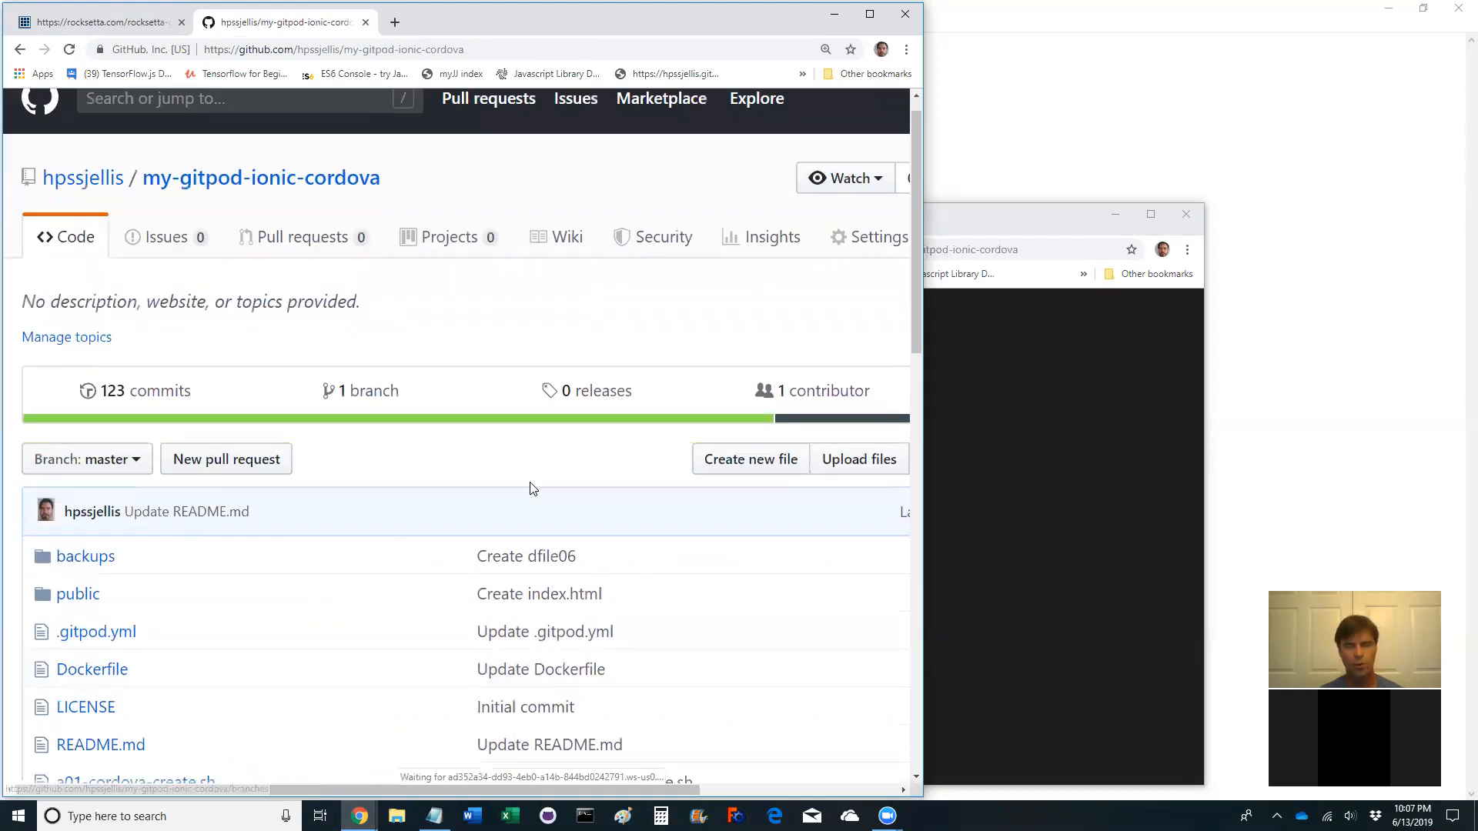
scroll("down", 3)
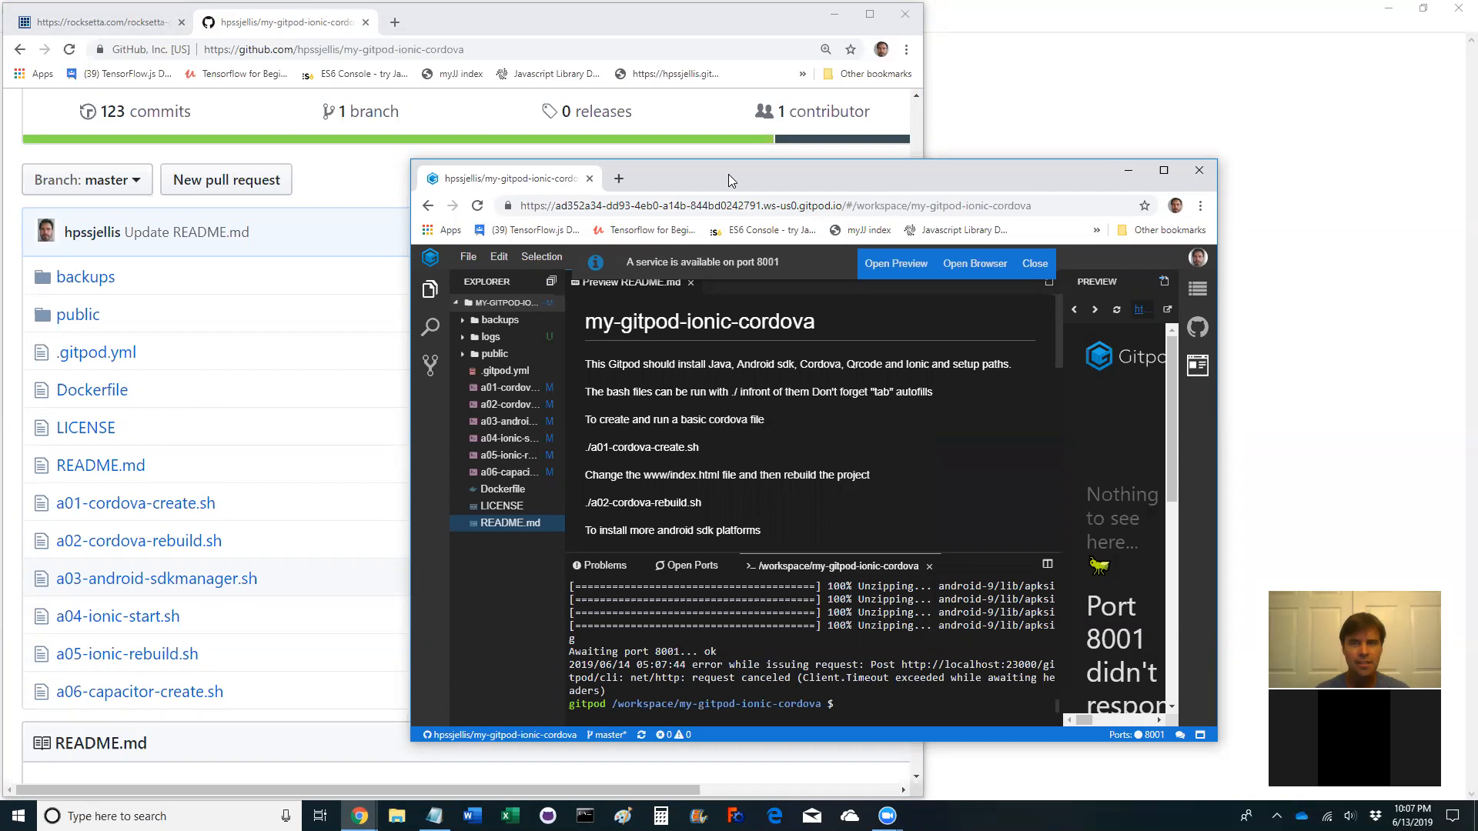
Drag the Gitpod workspace window over the repository page
left_click_drag(731, 180, 679, 157)
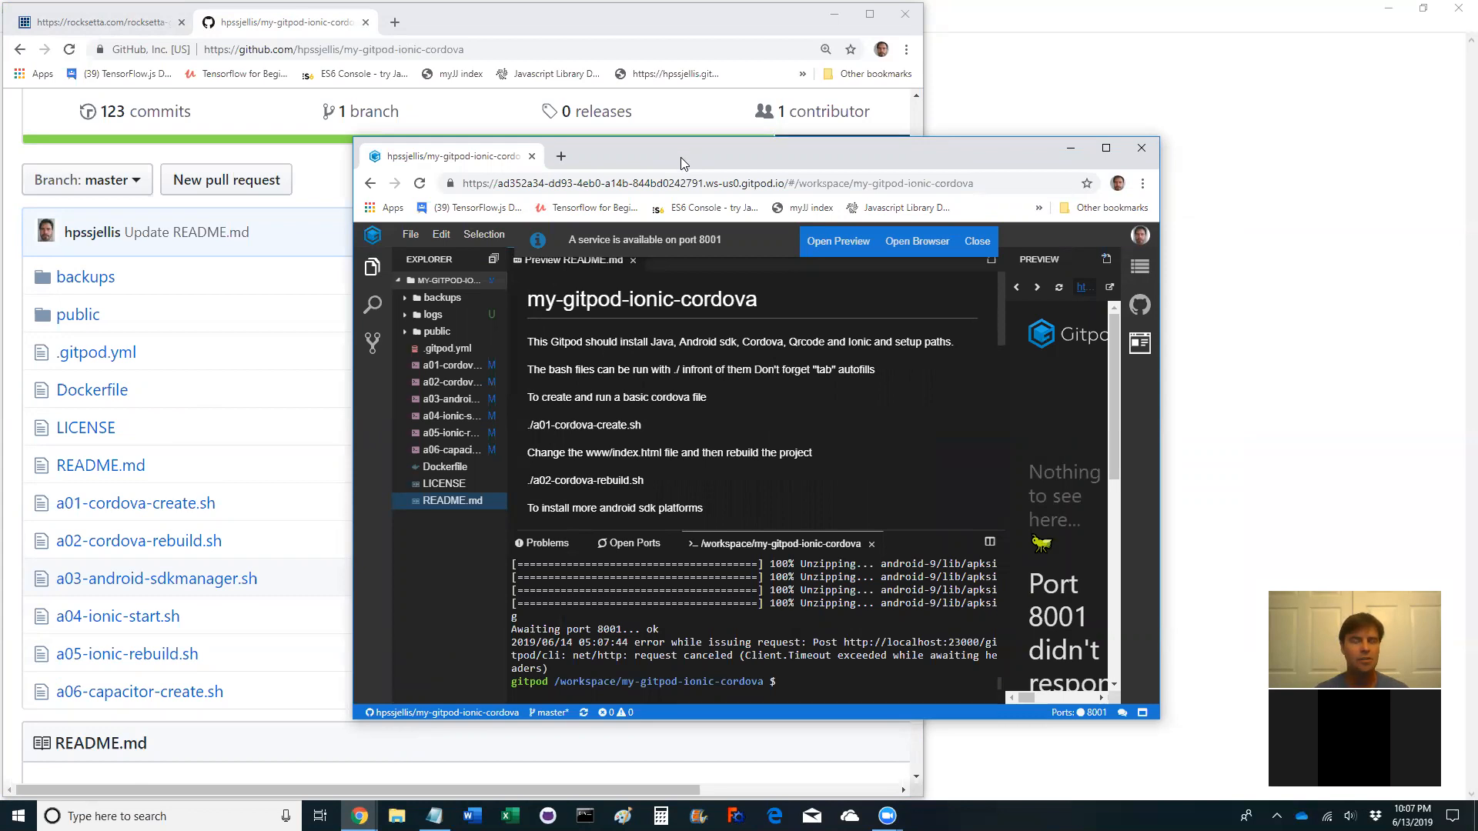
mouse_move(718, 164)
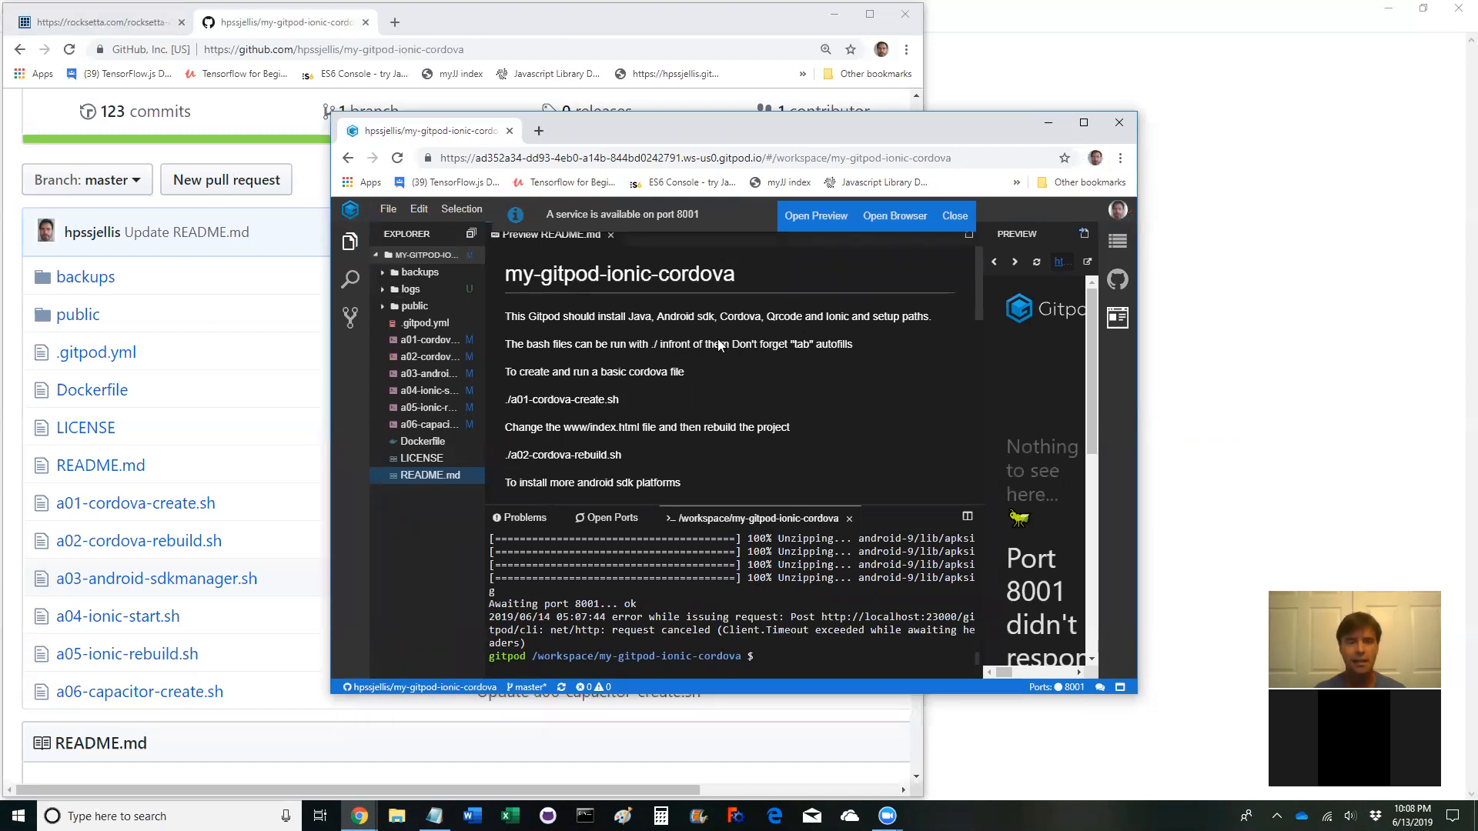
mouse_move(486, 383)
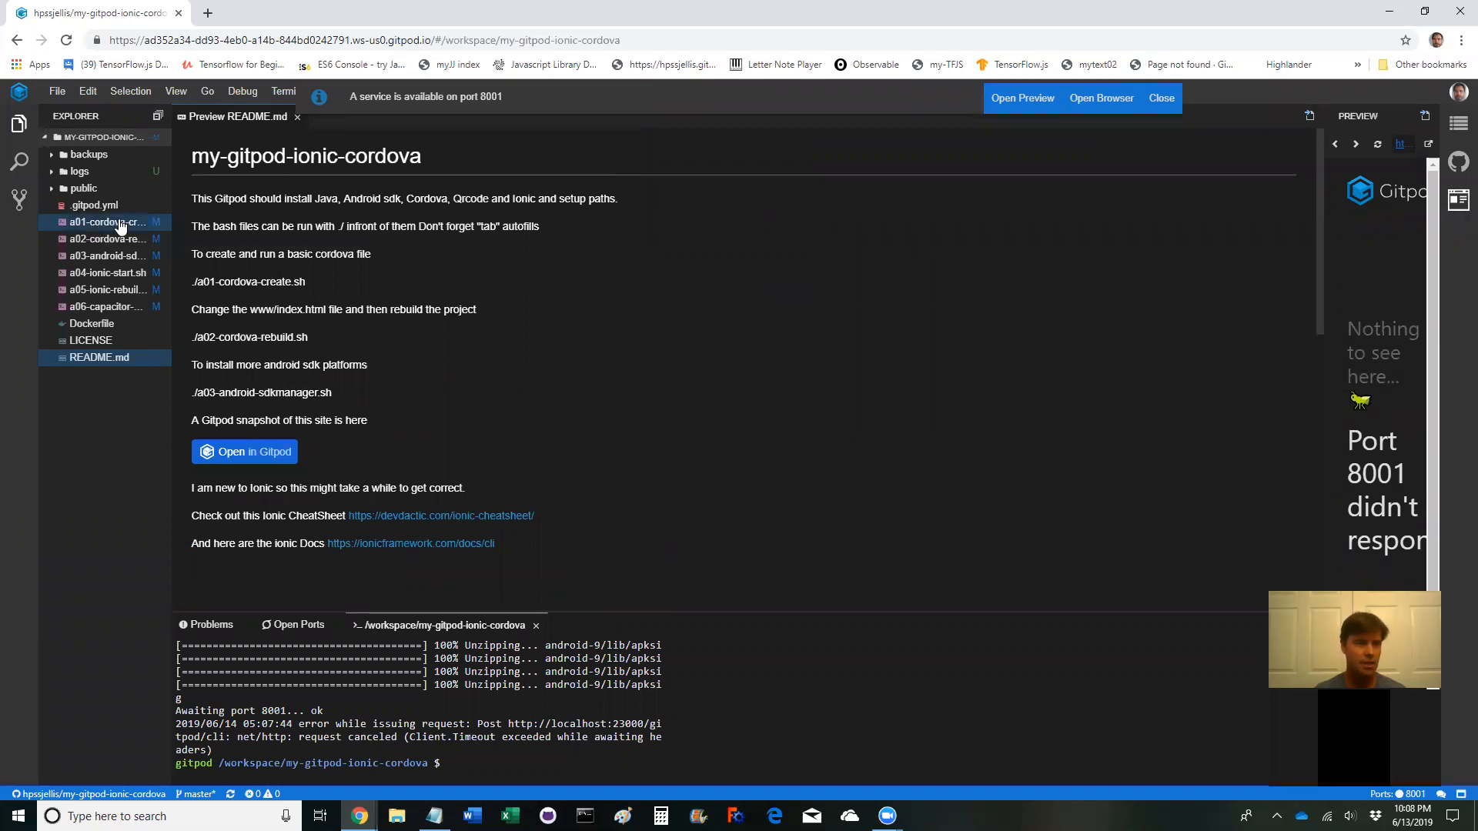
Open a06-capacitor-create.sh and scroll through its create, add-android and debug build commands
left_click(104, 306)
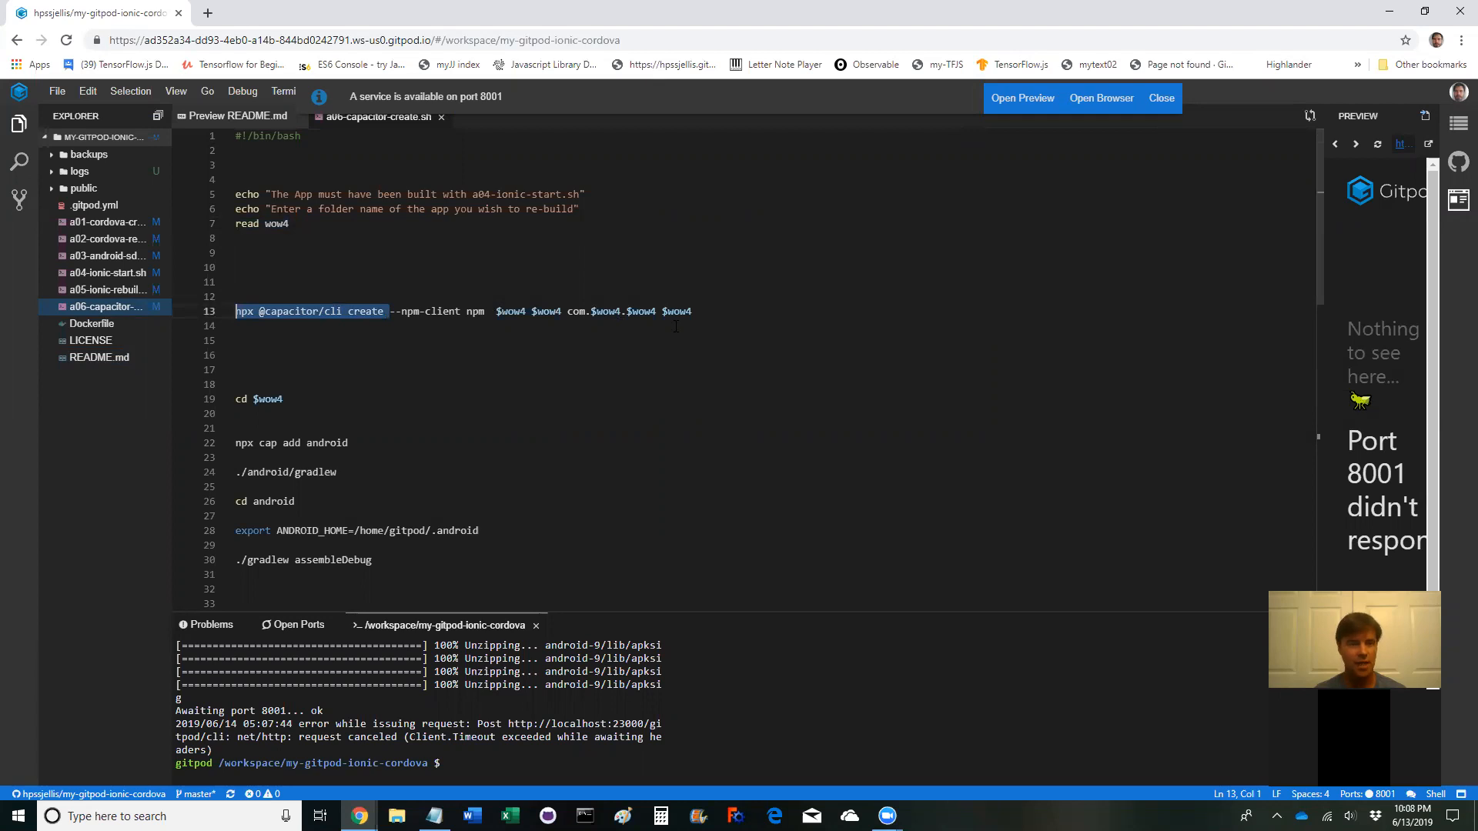
scroll("down", 3)
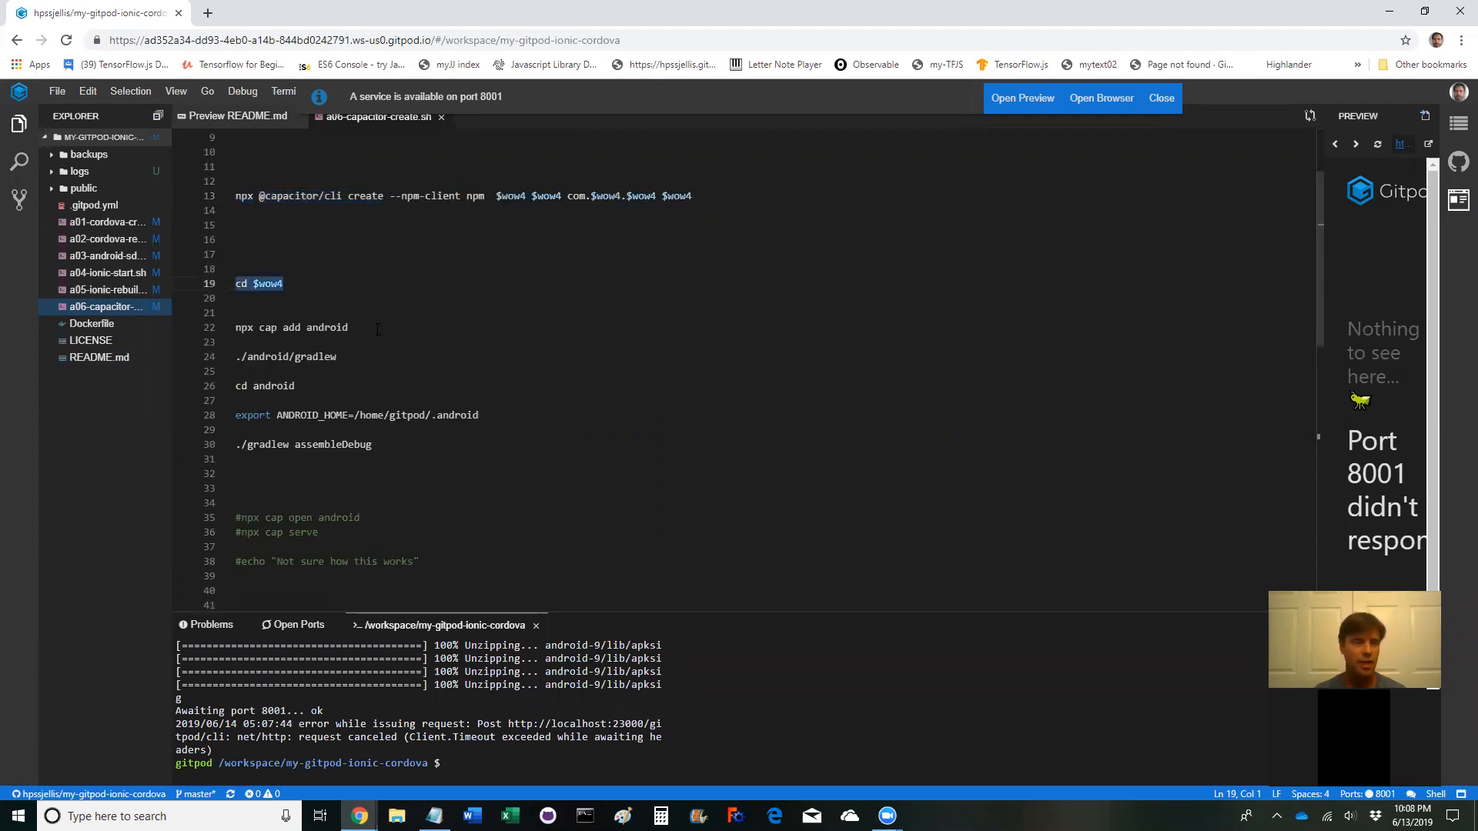
double_click(292, 327)
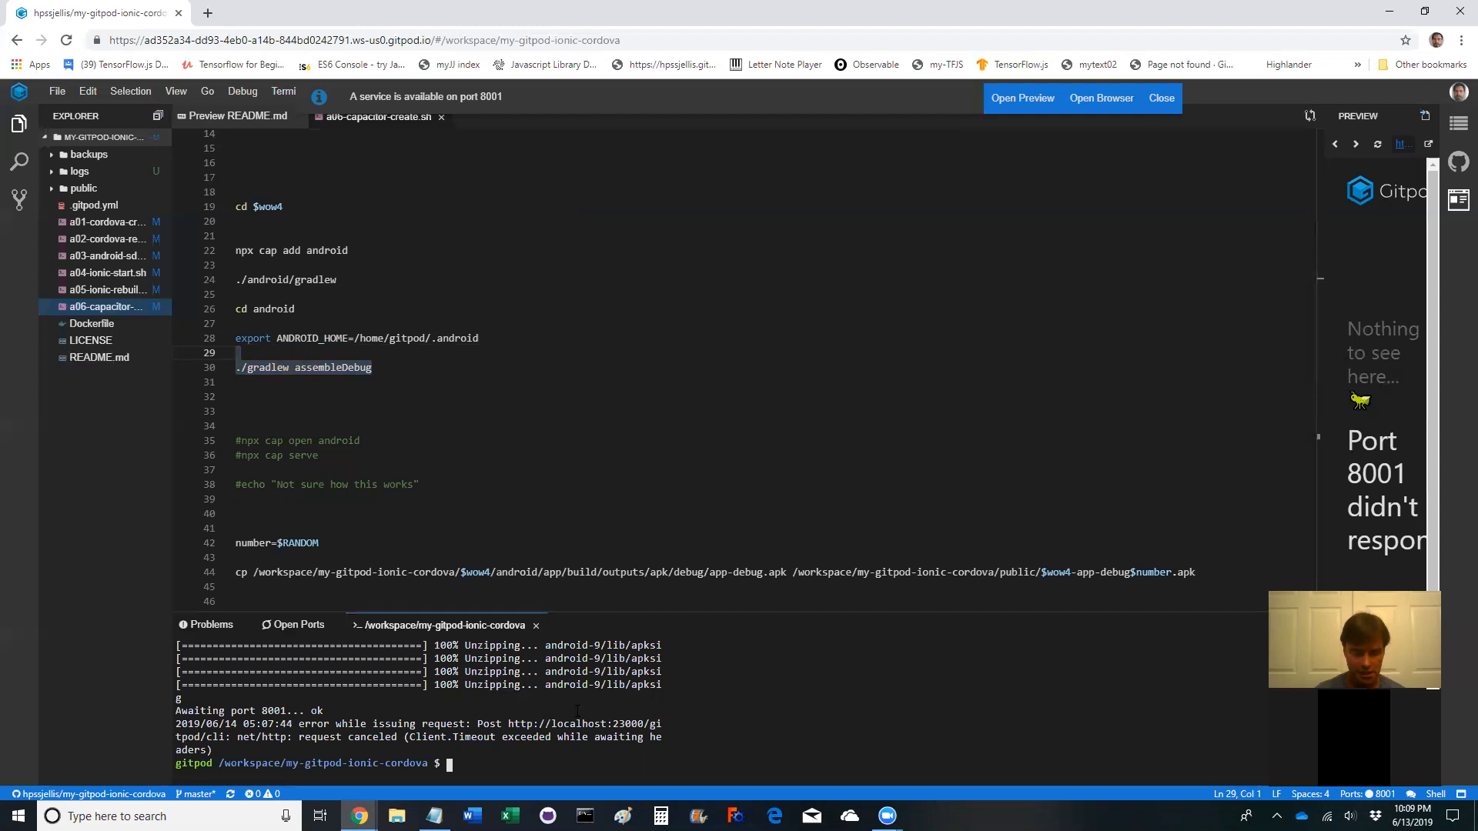
Run ./a06-capacitor-create.sh in the terminal, entering cap2 as the app name
type(".")
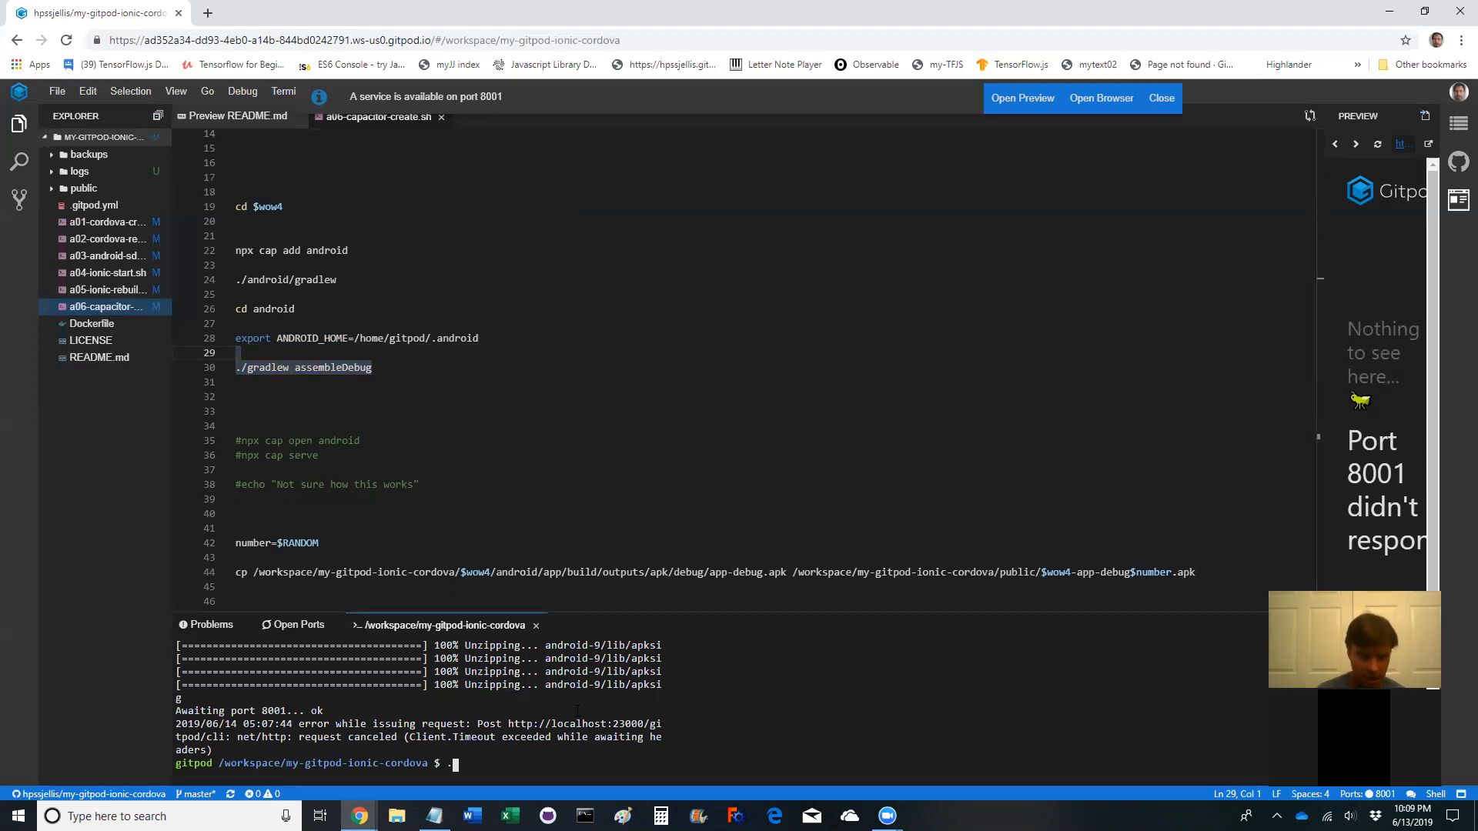
type("./a06-capacitor-create.sh")
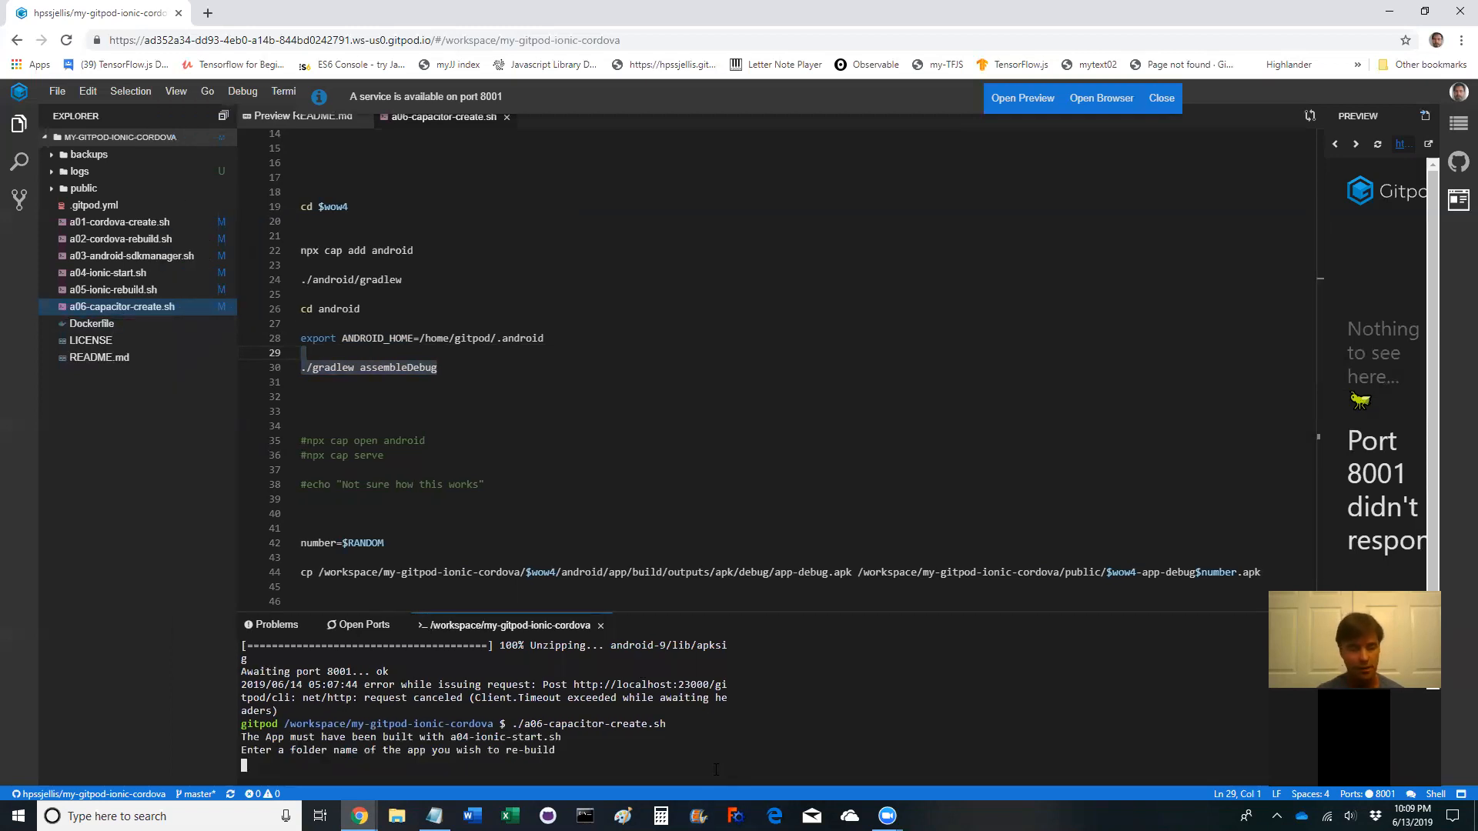
type("cap")
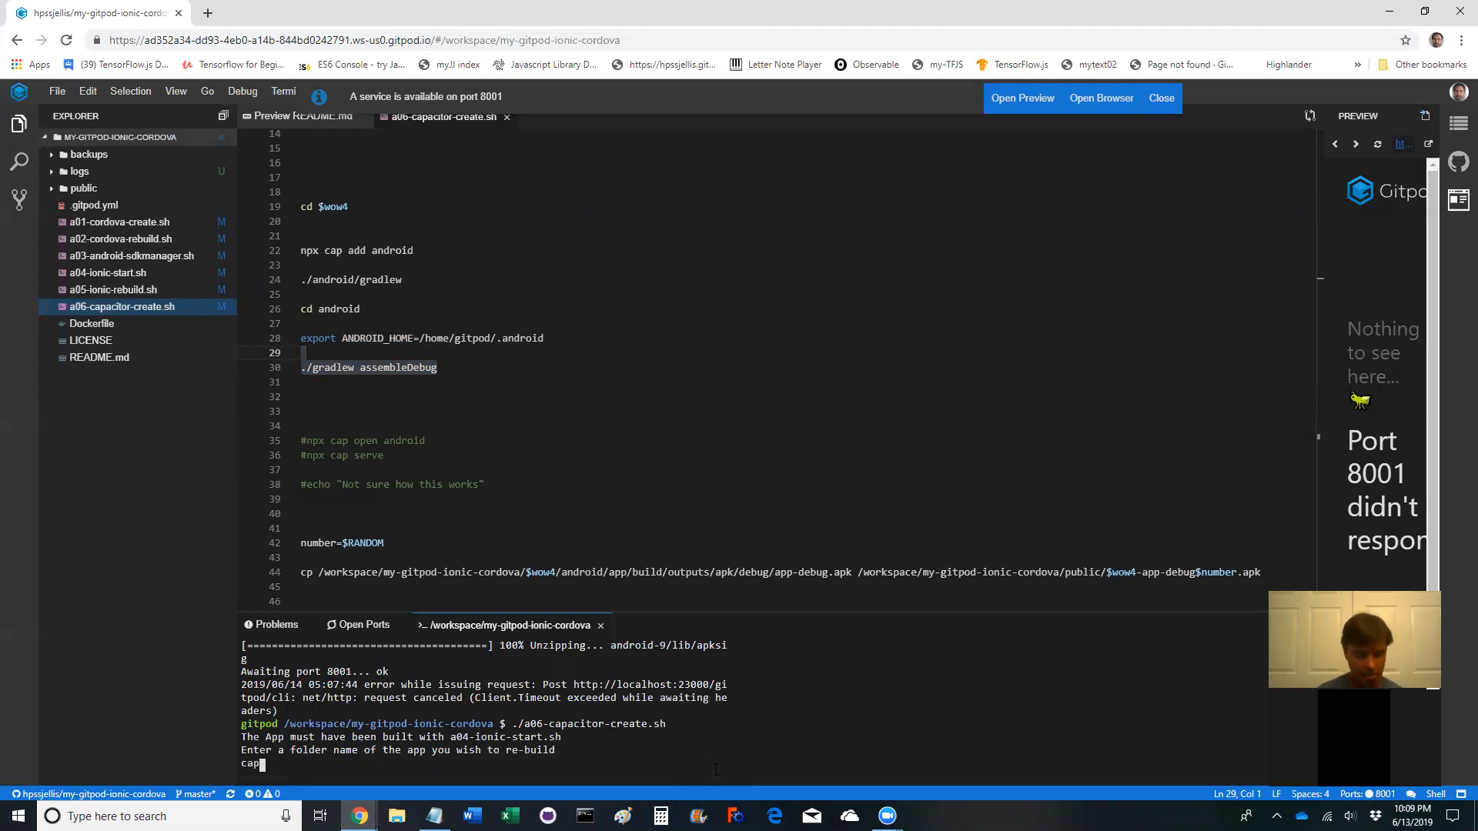
type("2")
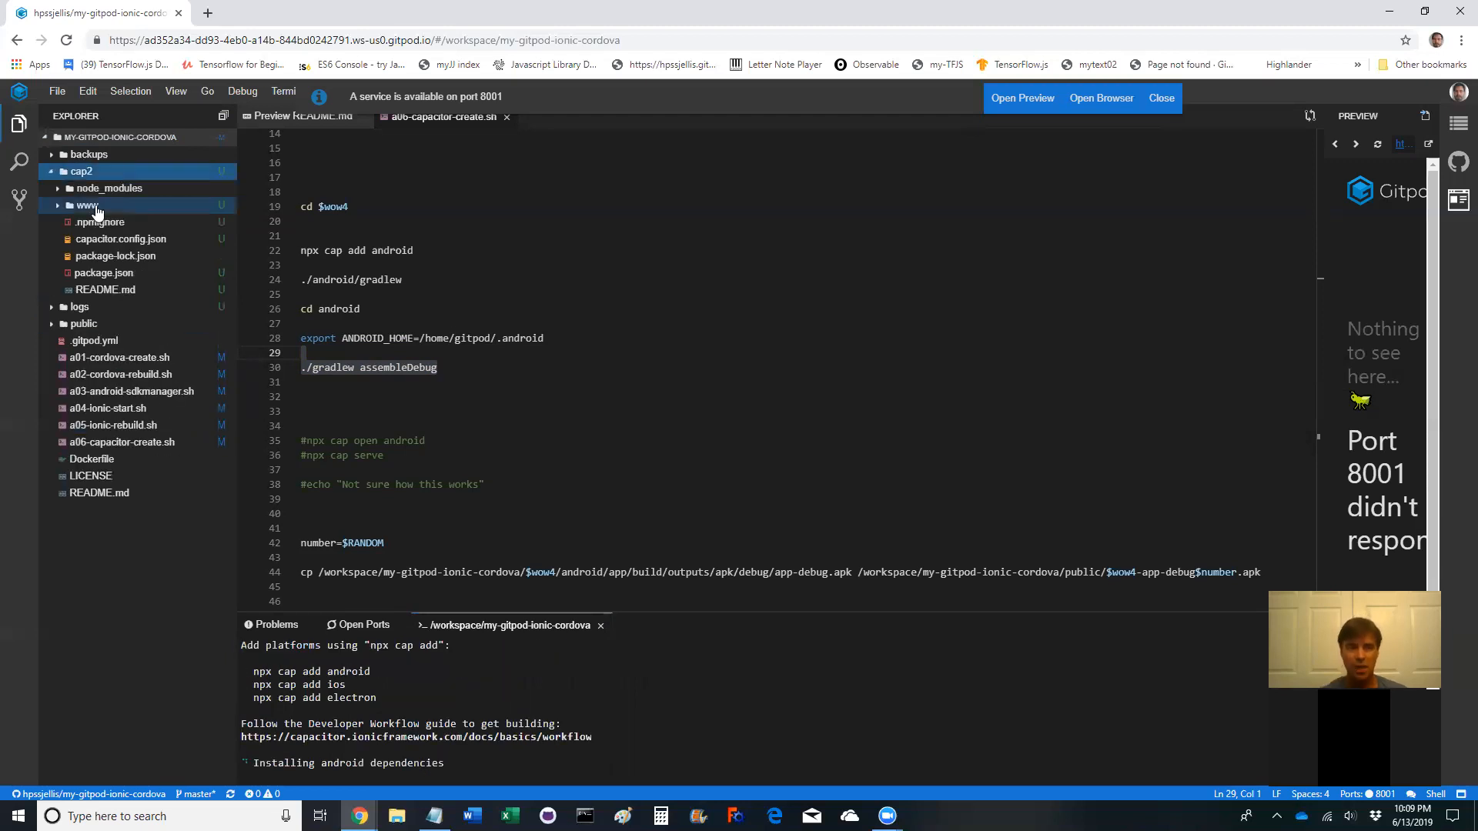
Expand cap2's www and js folders to open index.html and capacitor-welcome.js
left_click(87, 205)
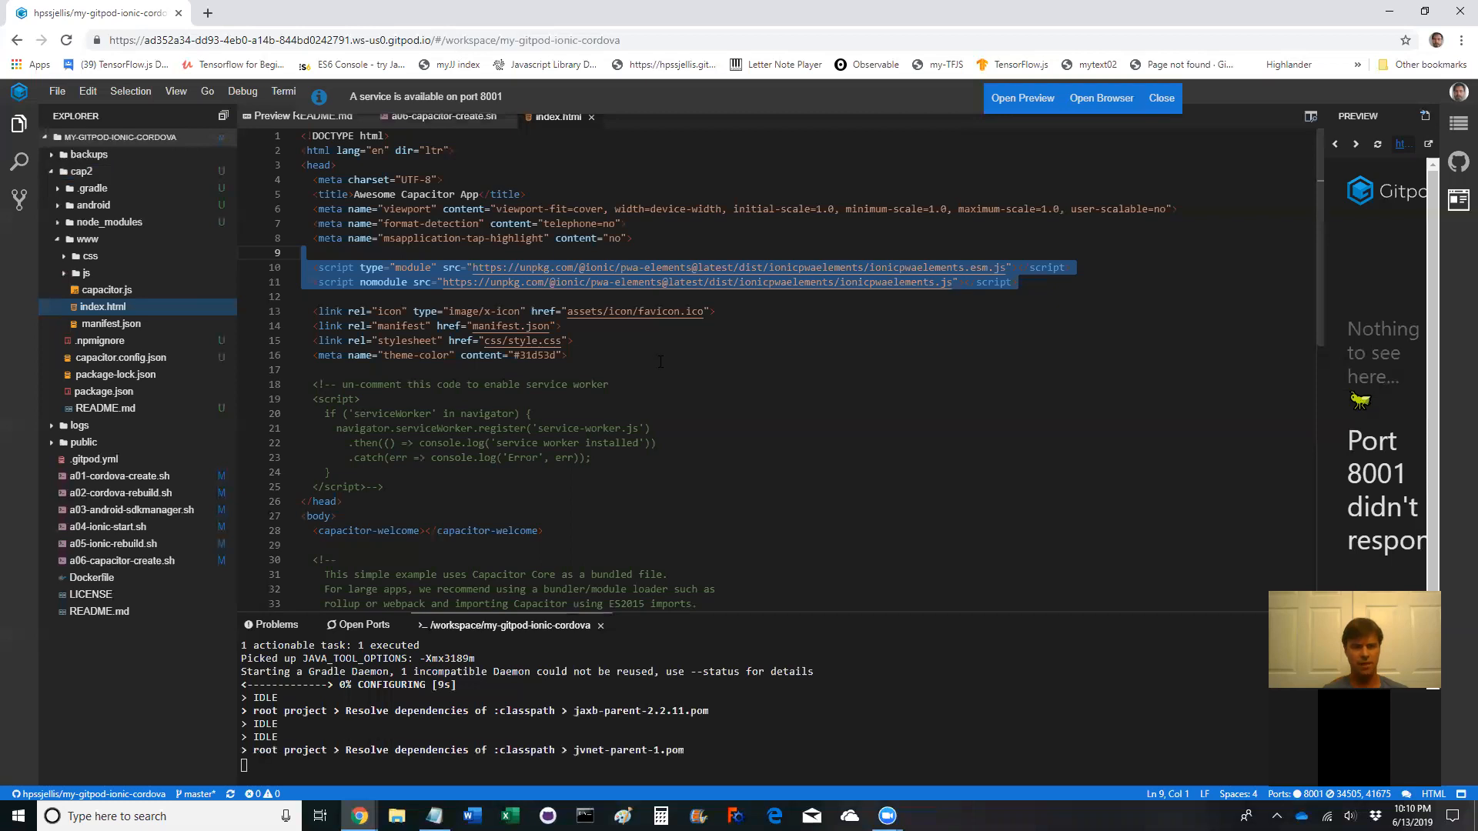
scroll("down", 3)
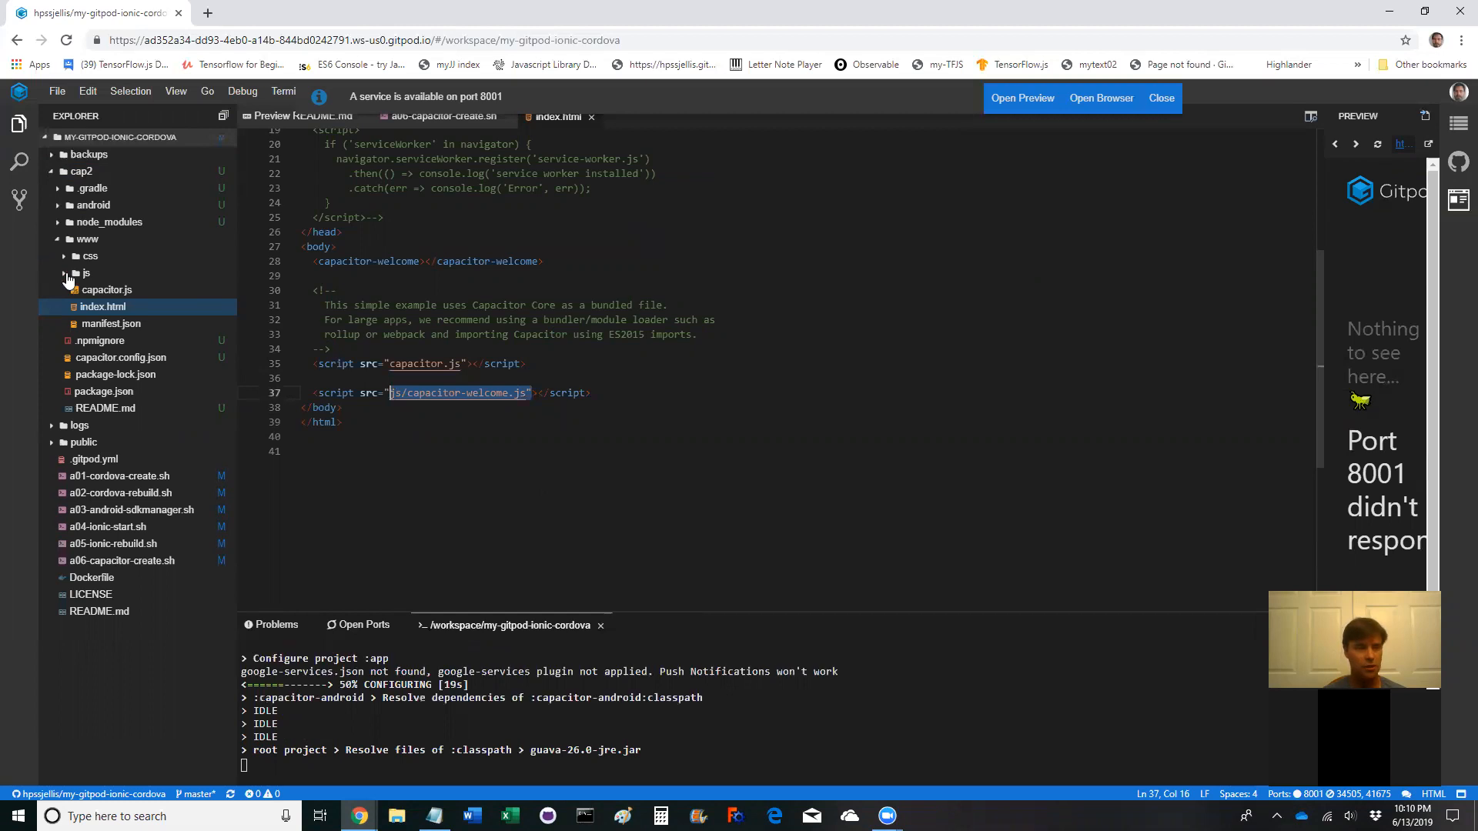
left_click(85, 272)
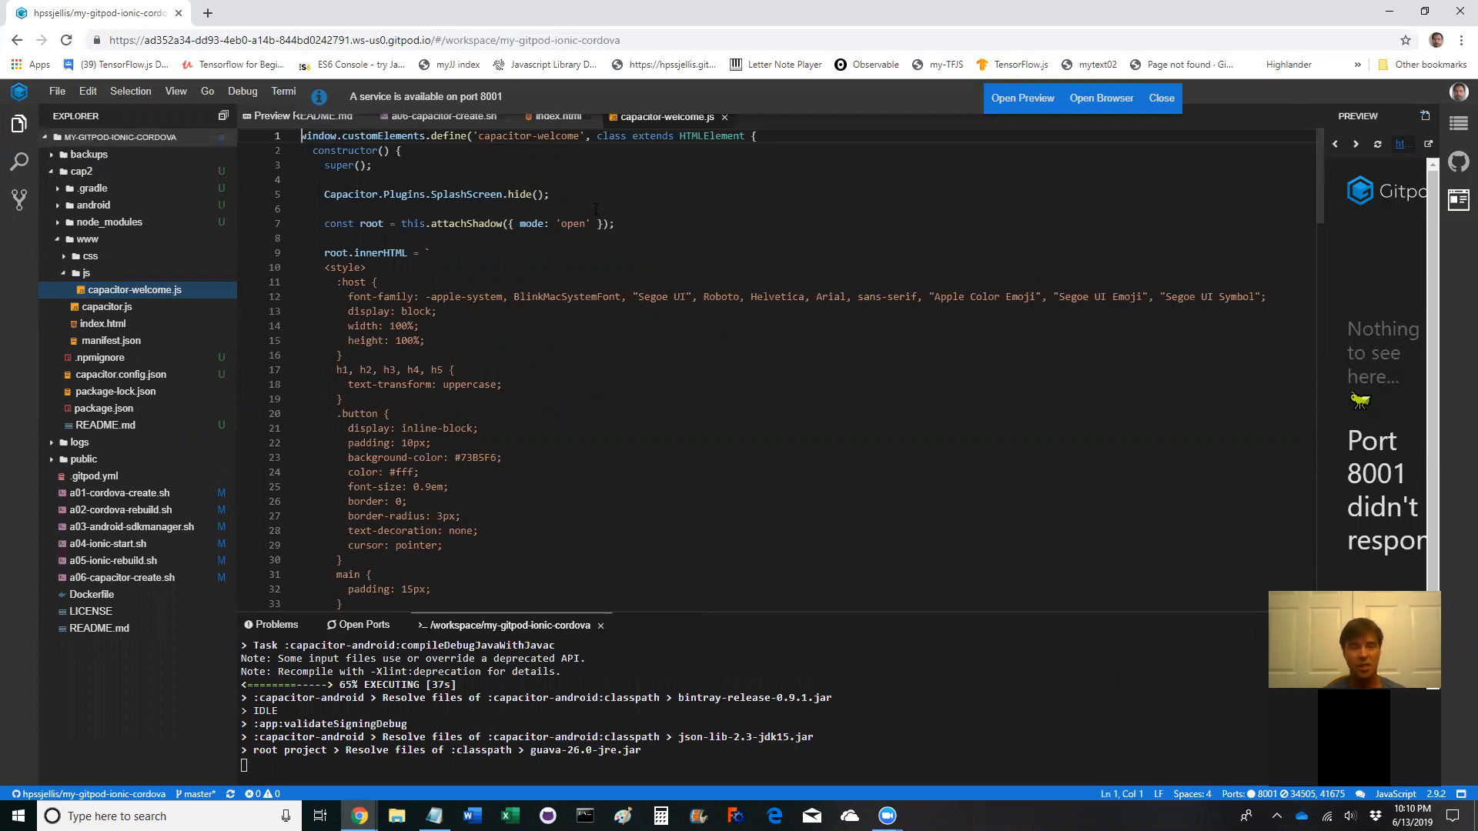
Scroll capacitor-welcome.js until the Gradle build succeeds, then expand cap2's android folder
scroll("down", 3)
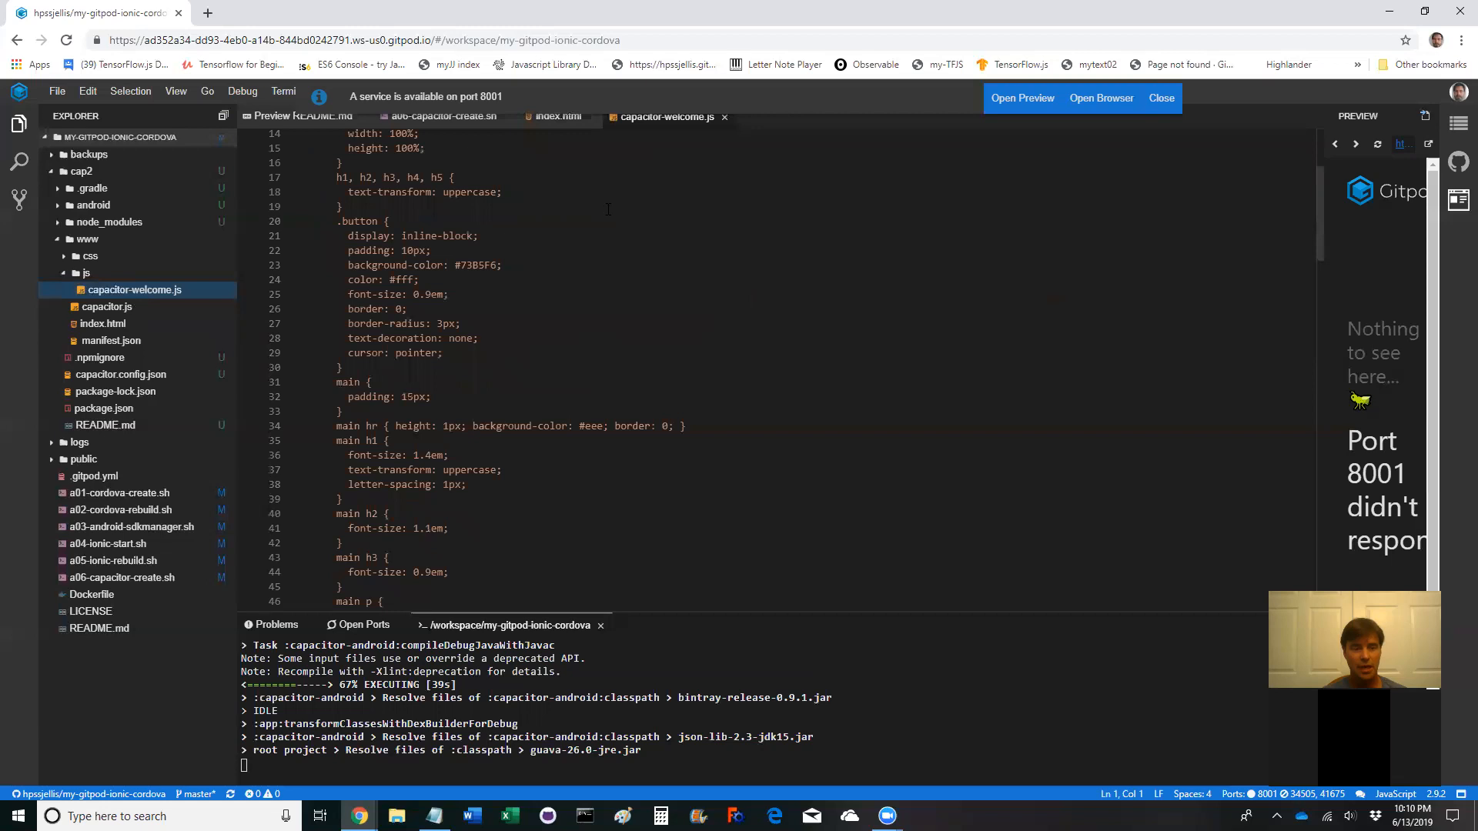
scroll("down", 3)
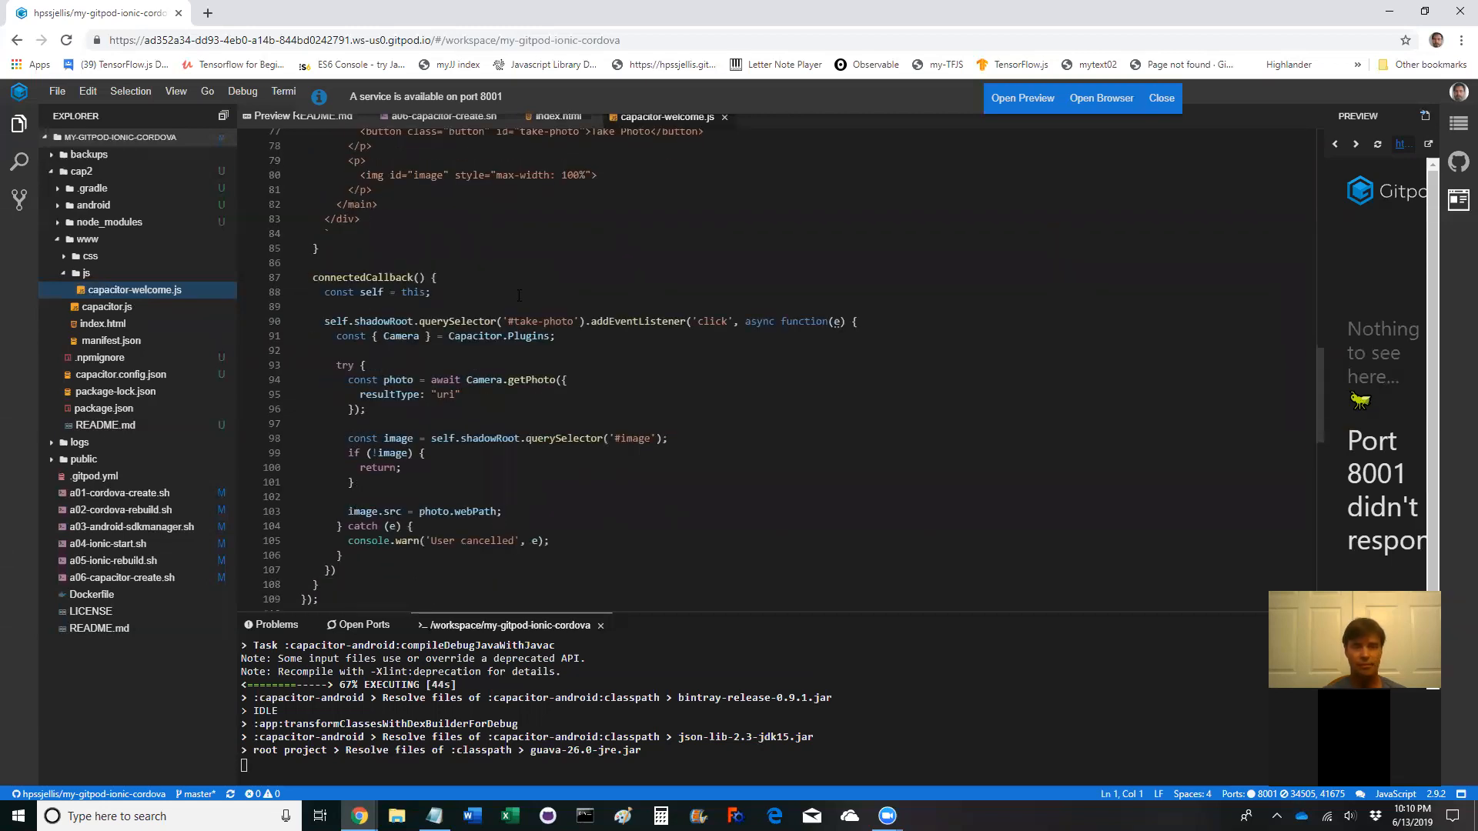
scroll("down", 3)
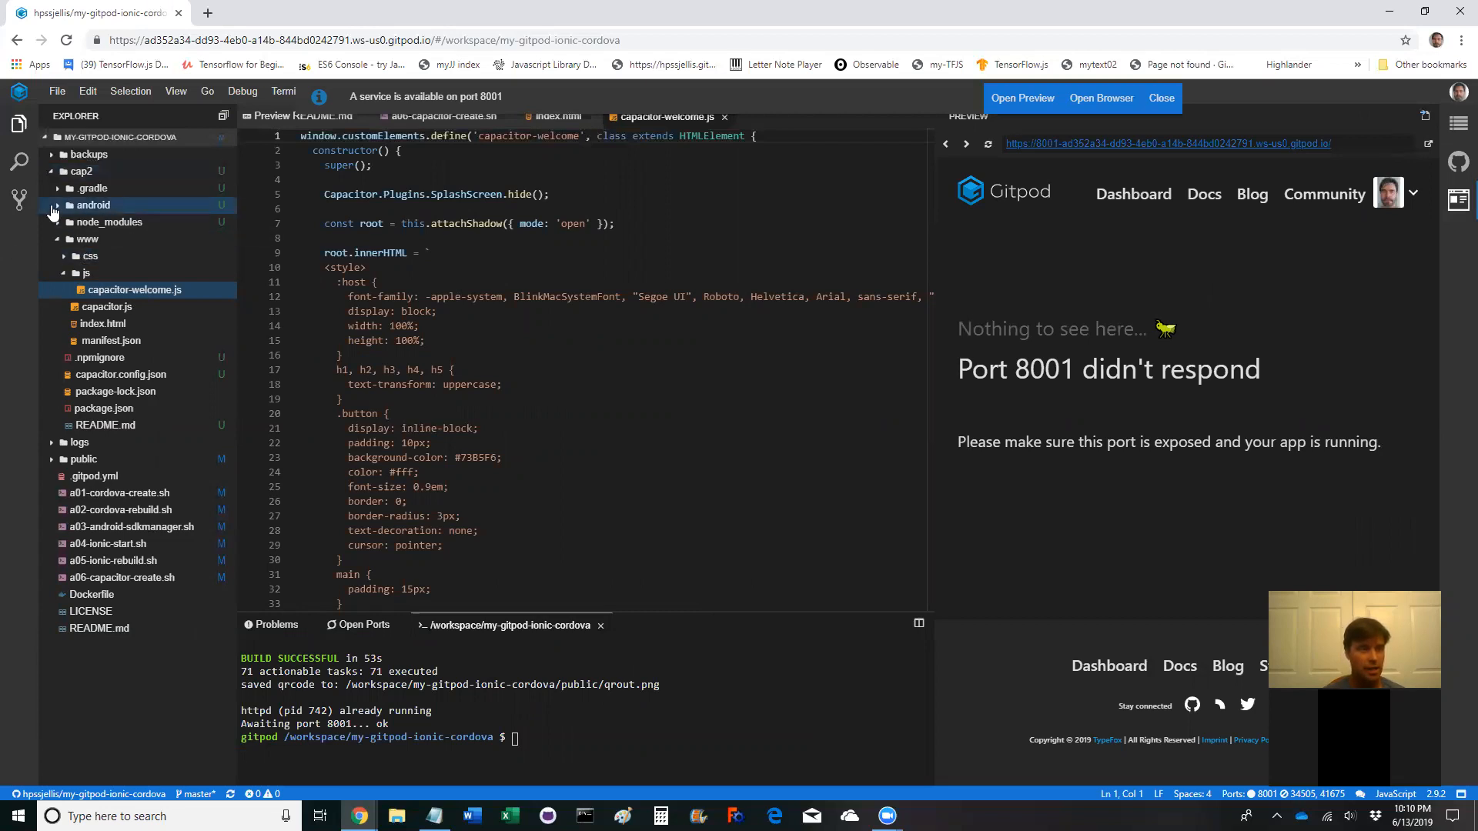
left_click(92, 205)
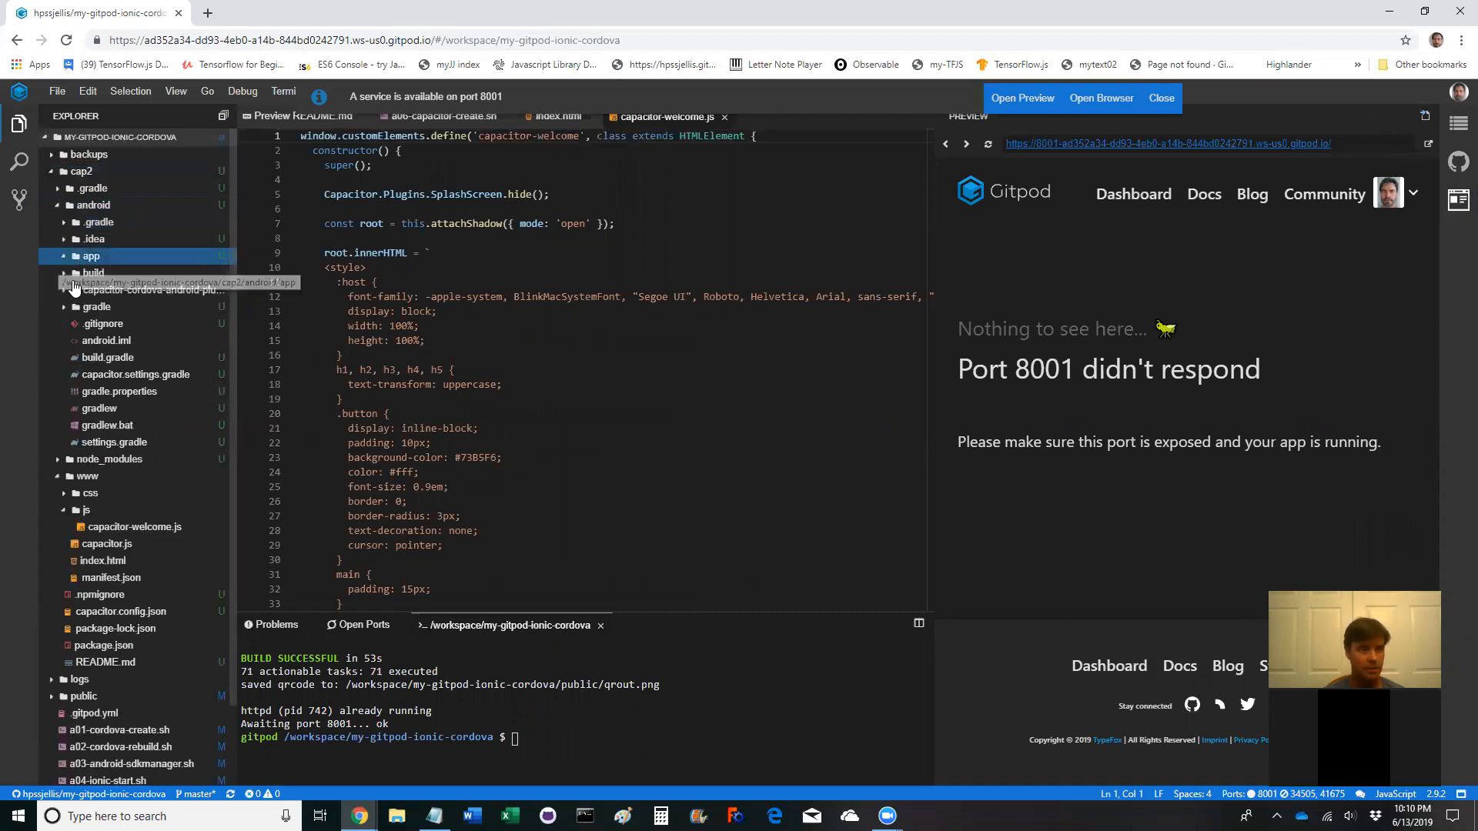
Expand build > outputs > apk > debug to show app-debug.apk, then refresh the port 8001 preview
left_click(94, 273)
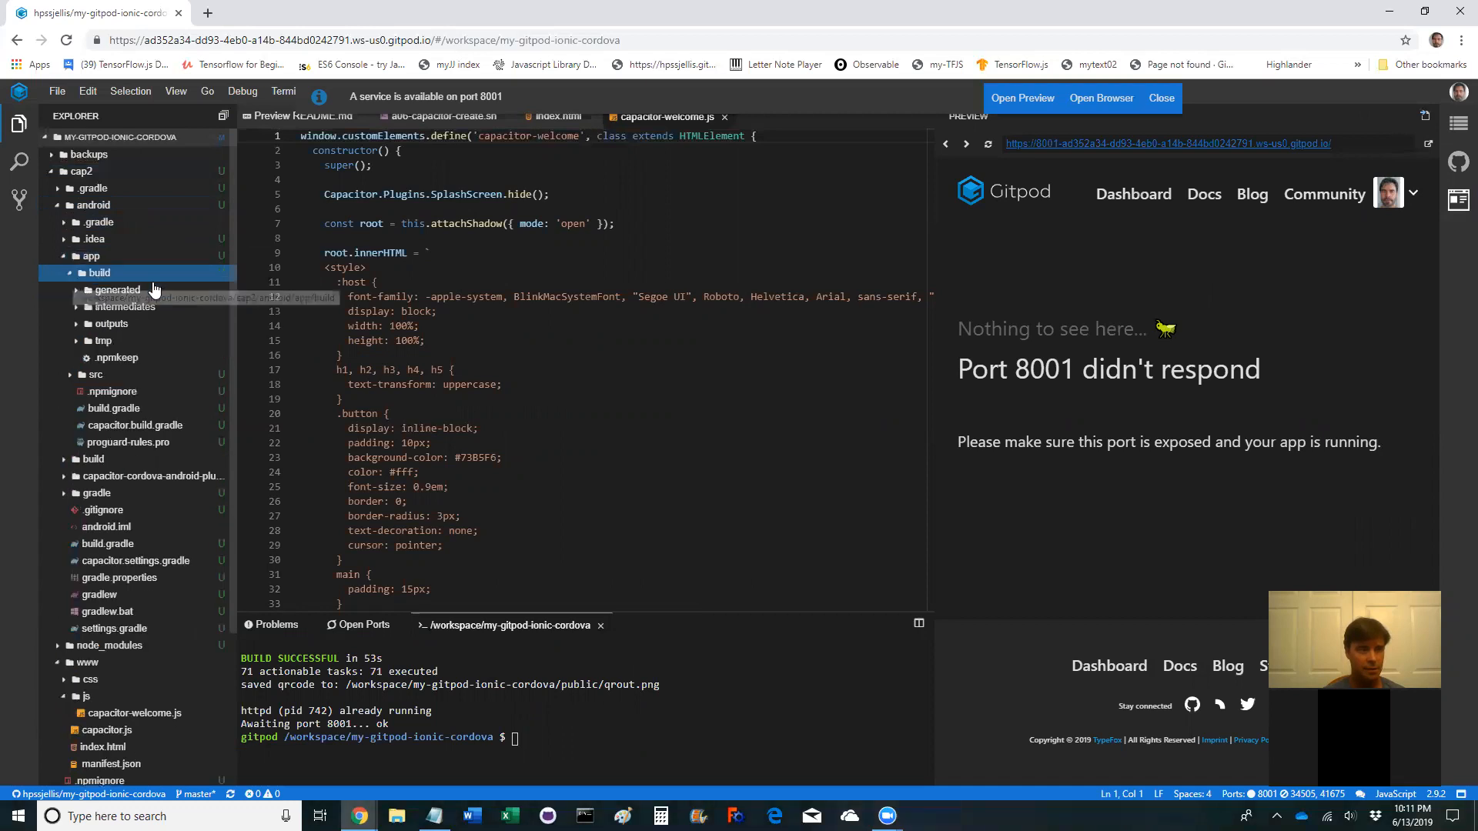
left_click(110, 323)
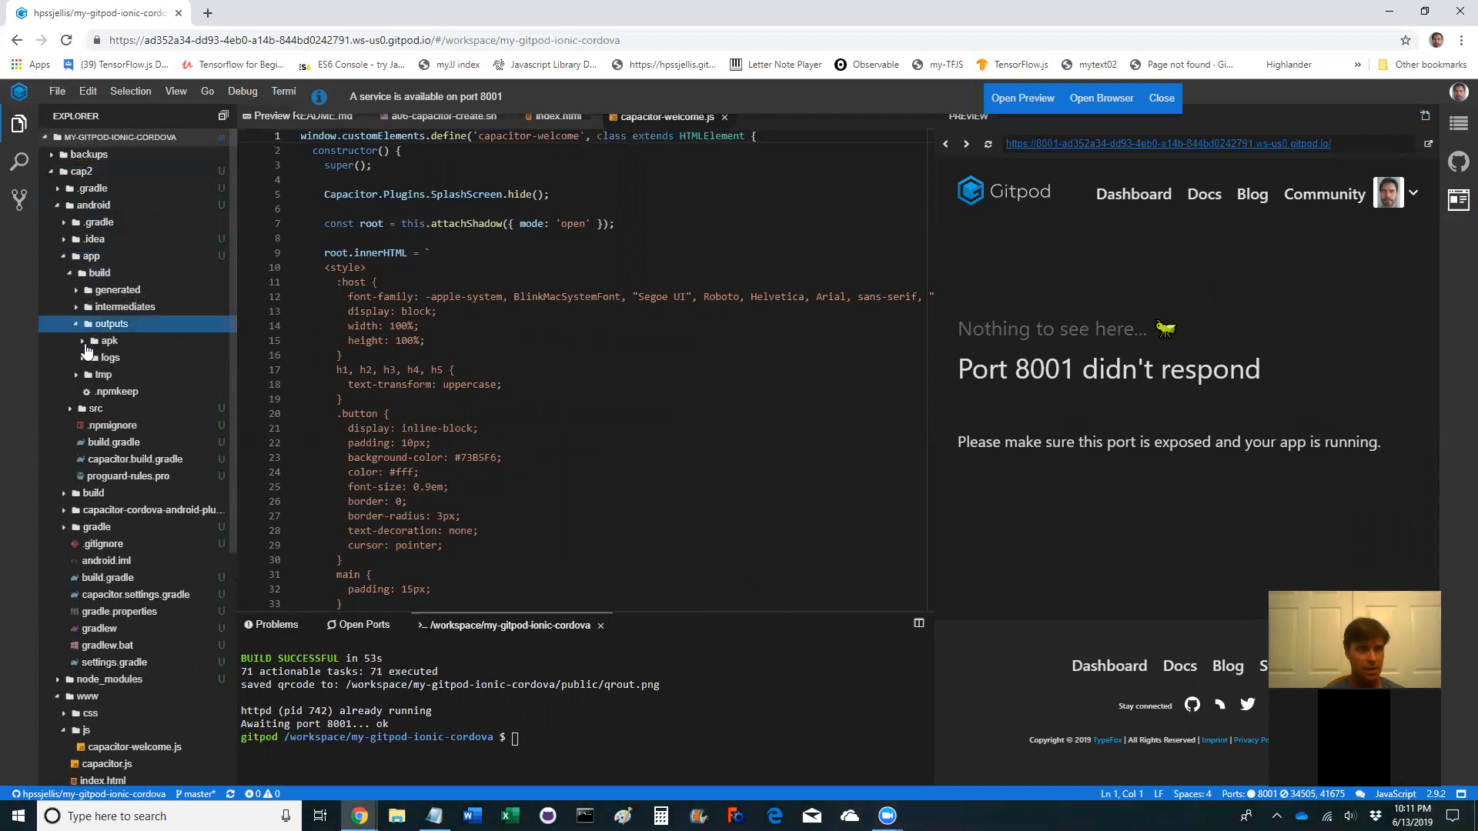
left_click(108, 340)
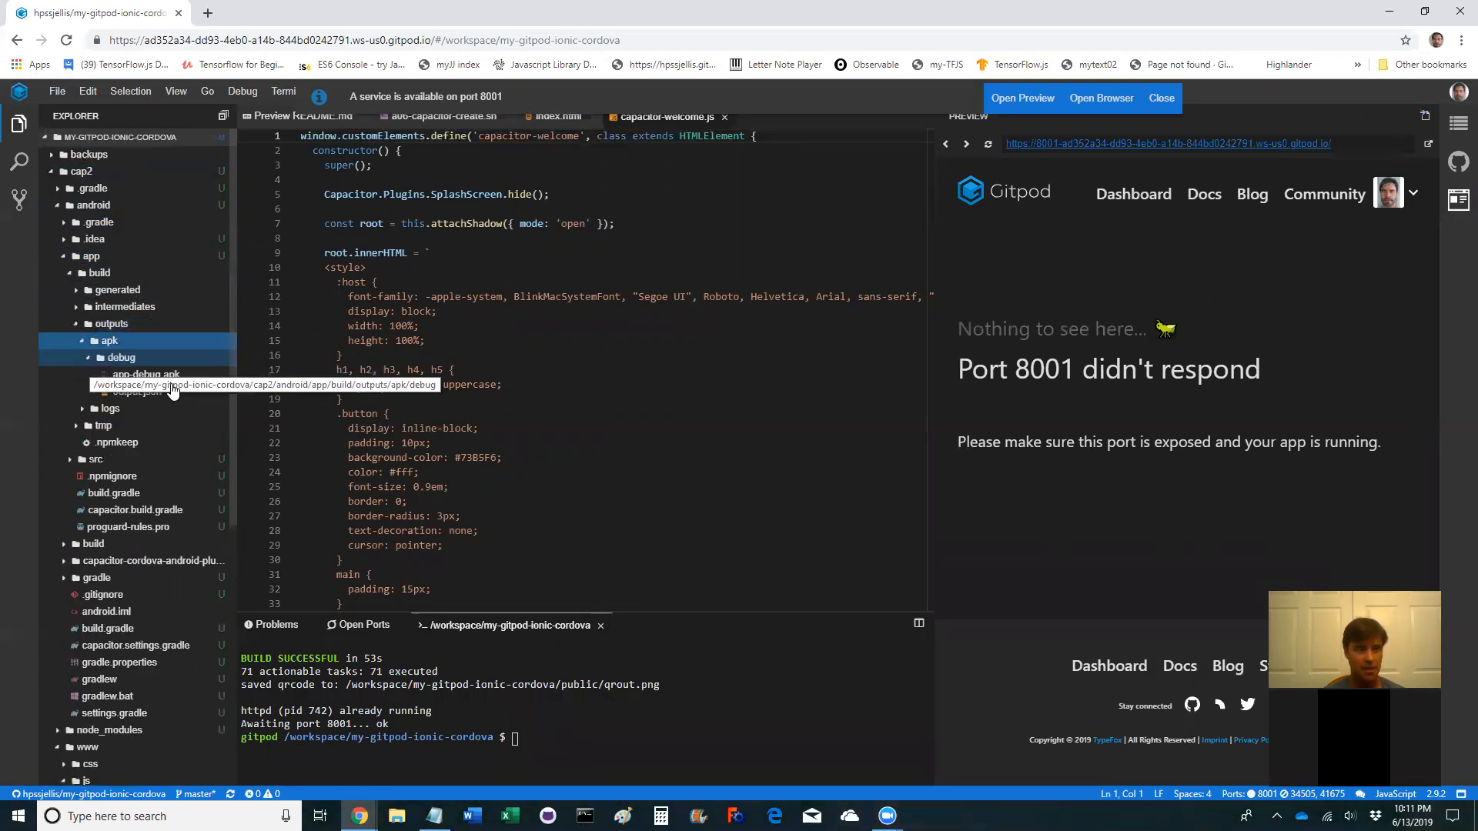
left_click(146, 374)
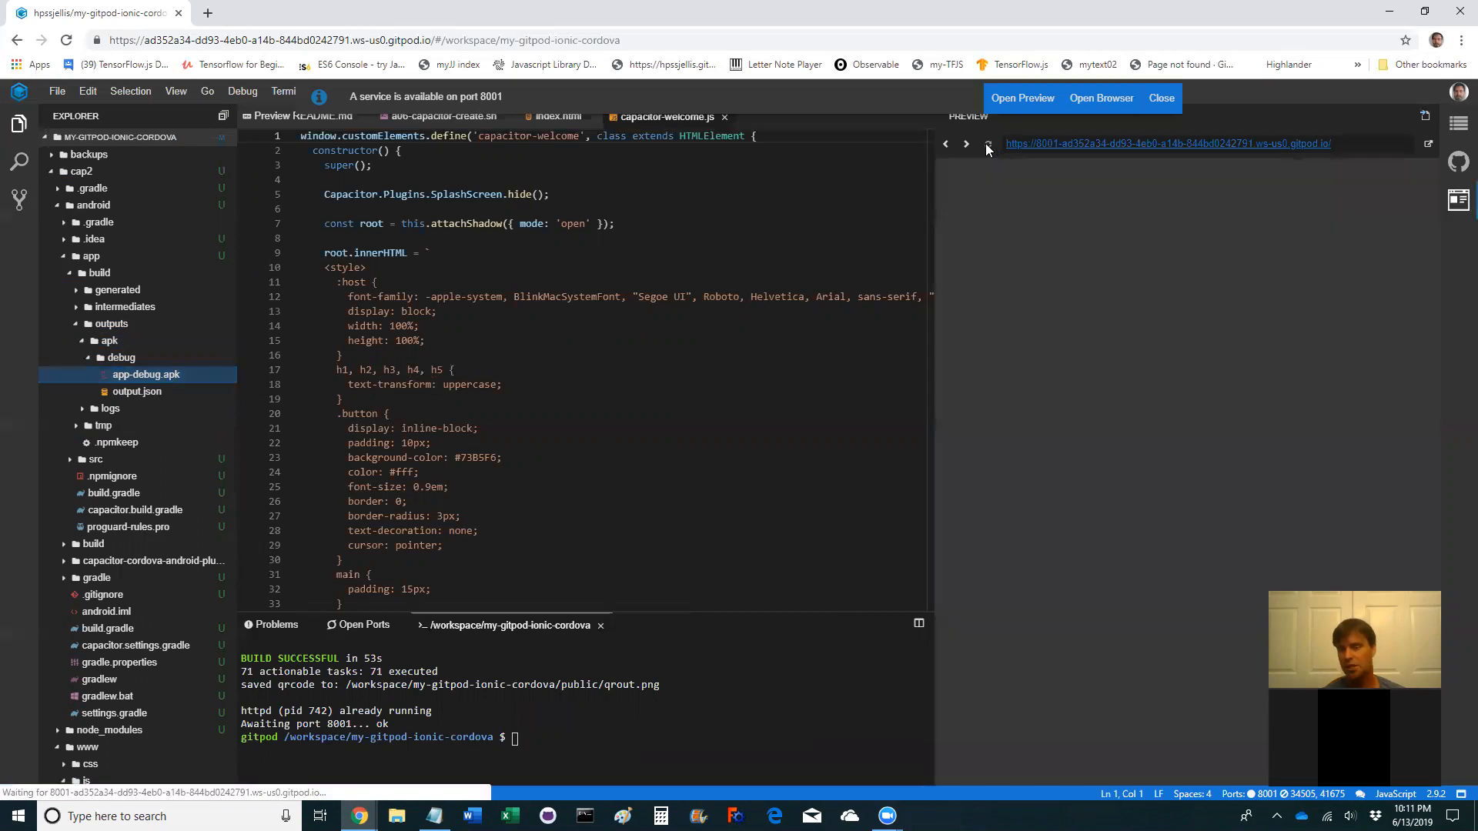
left_click(147, 375)
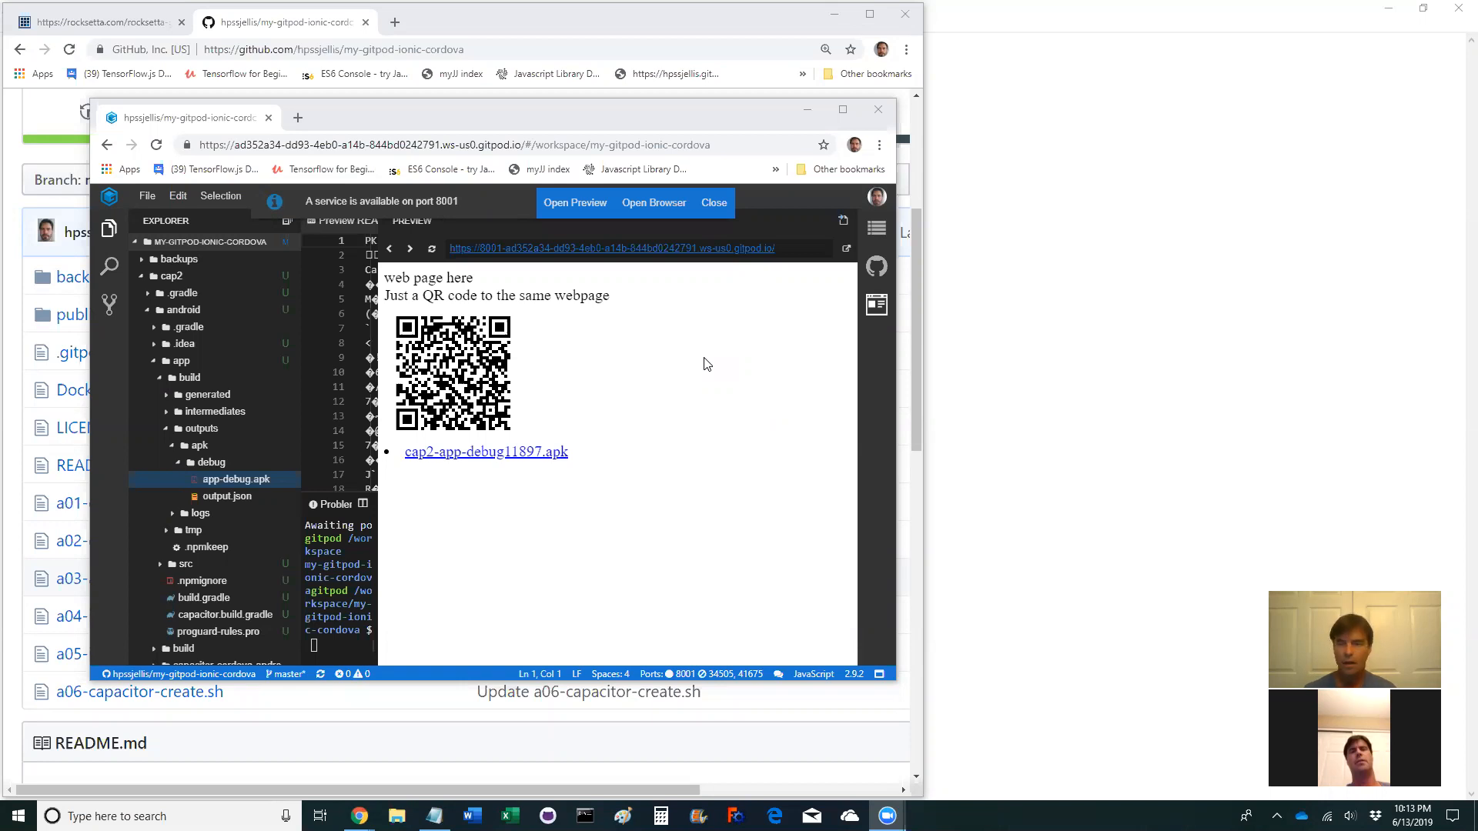
mouse_move(719, 367)
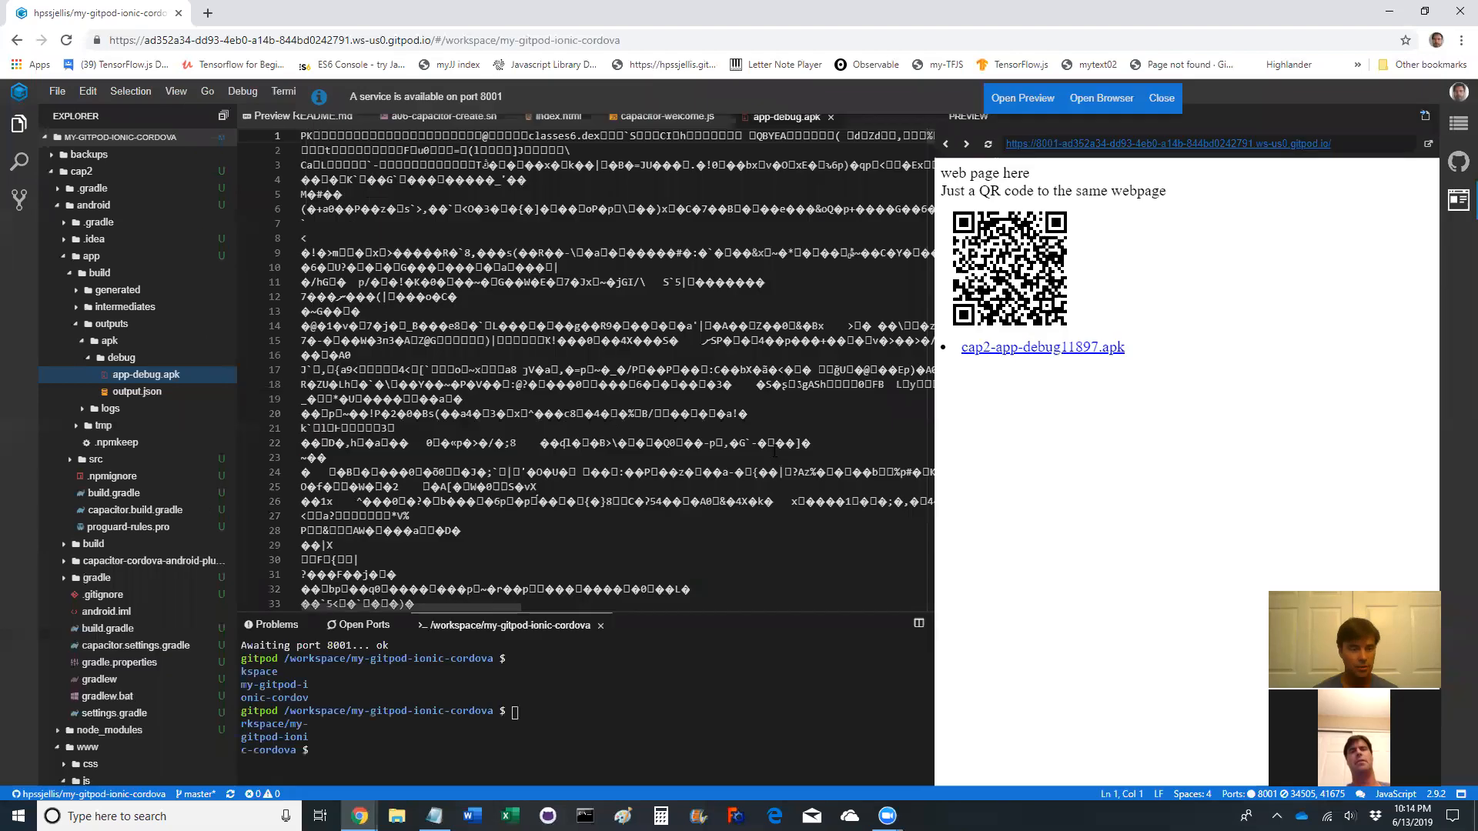
Switch back to cap2's index.html showing the capacitor-welcome.js script reference
left_click(112, 476)
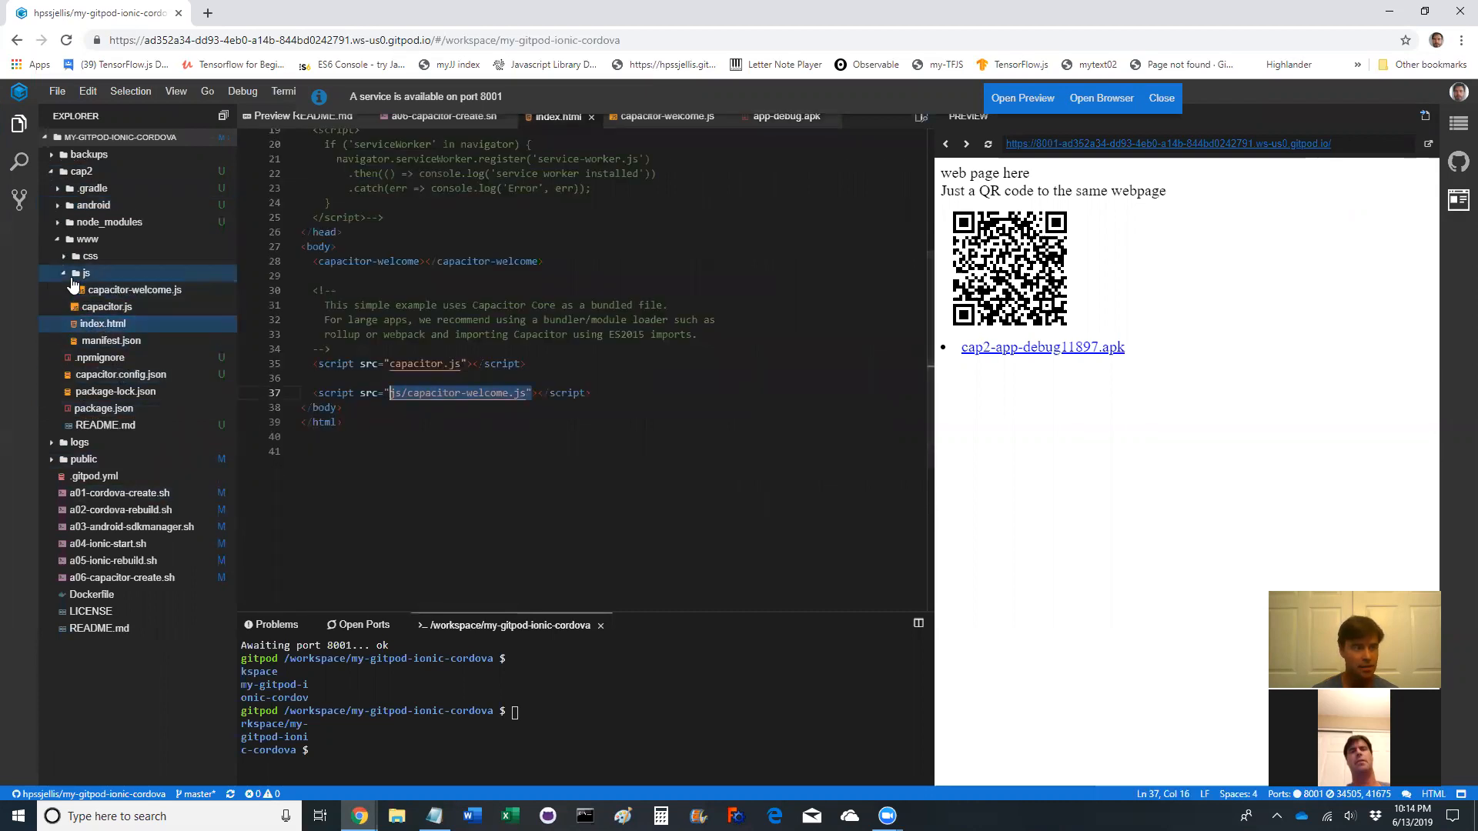
Read capacitor-welcome.js down to the camera photo handler and capacitor-welcome-titlebar definition
left_click(134, 289)
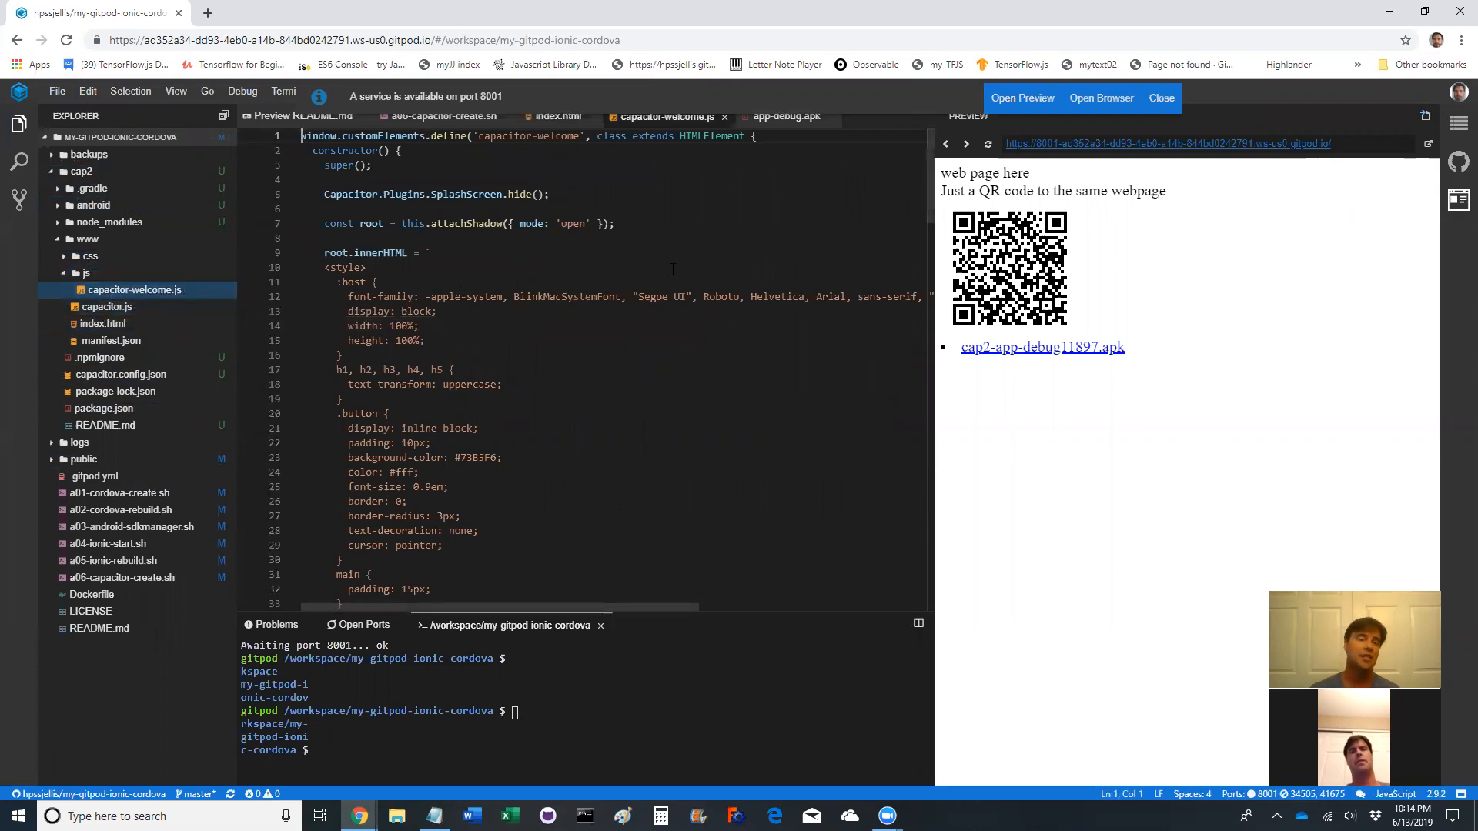
scroll("down", 3)
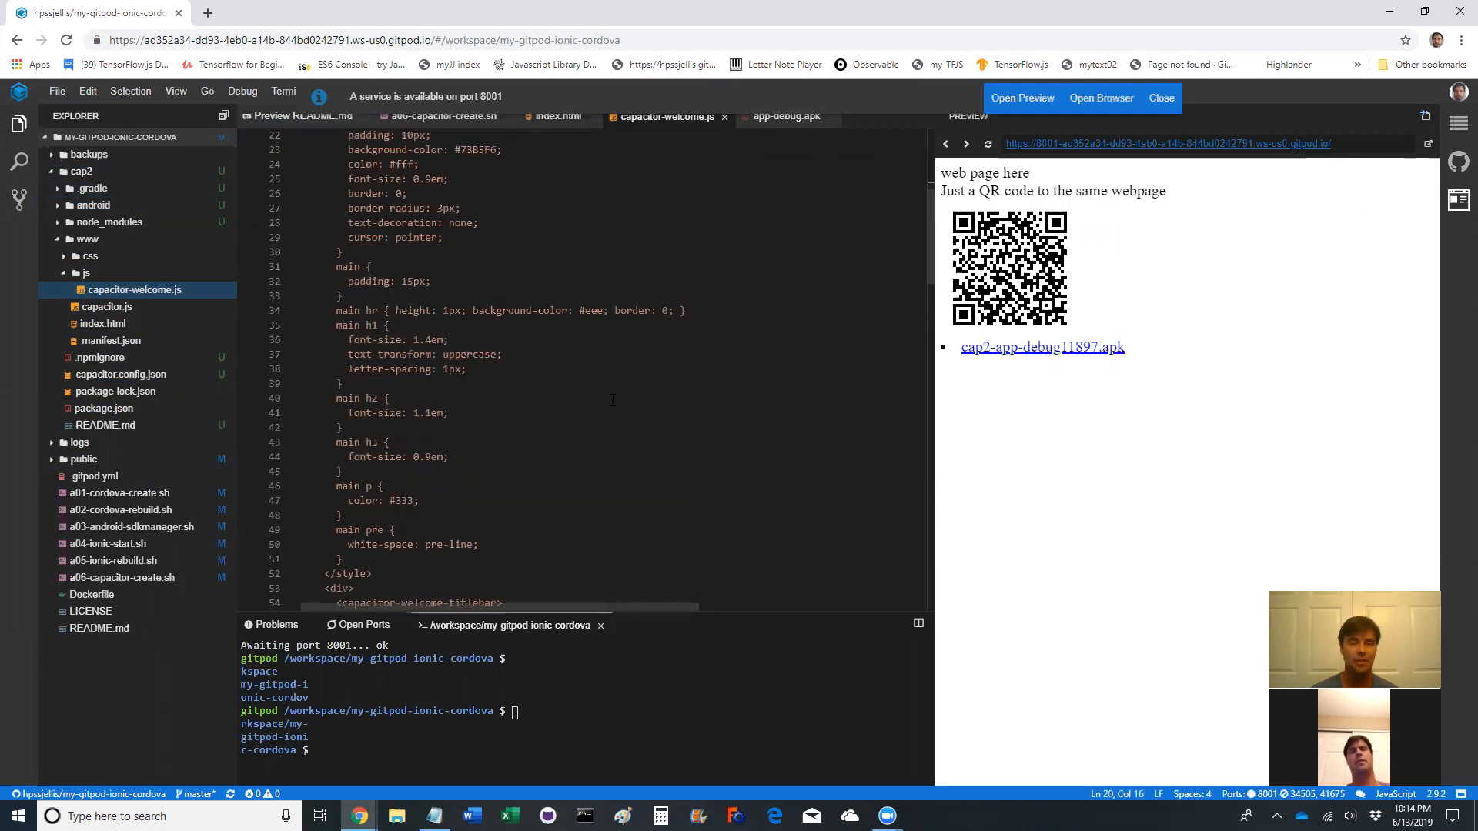
scroll("down", 3)
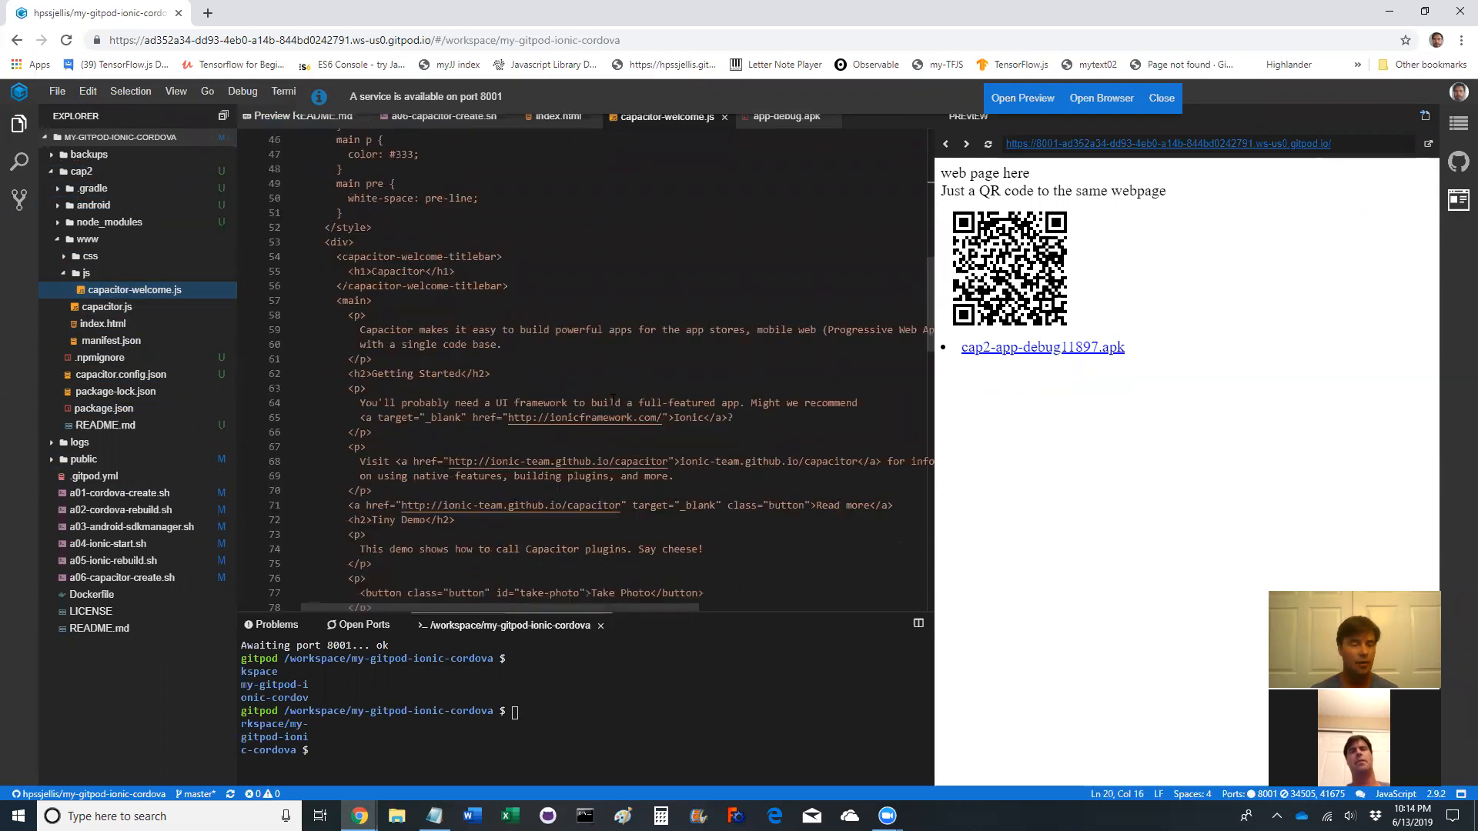
scroll("down", 3)
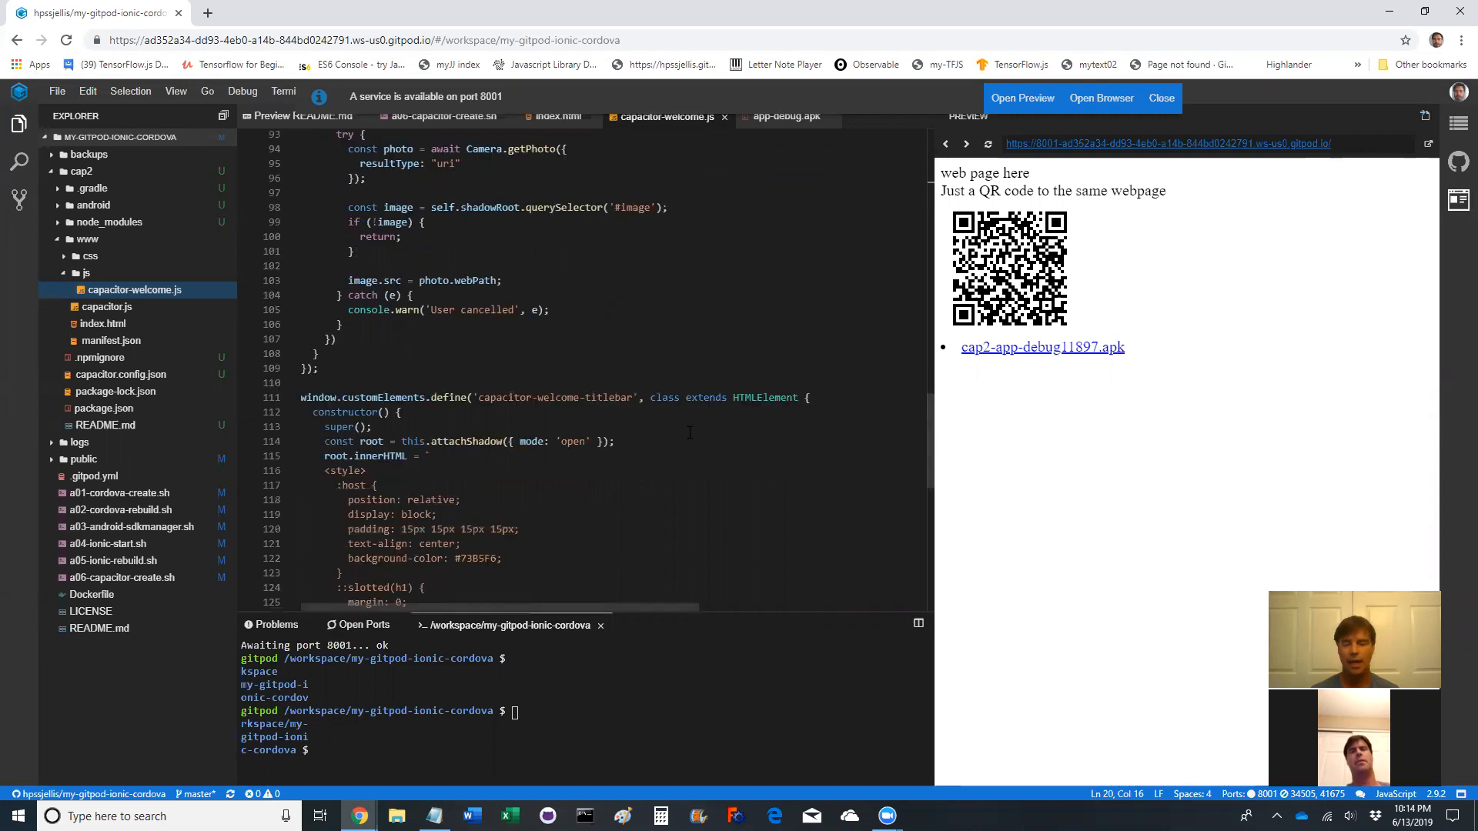
scroll("down", 3)
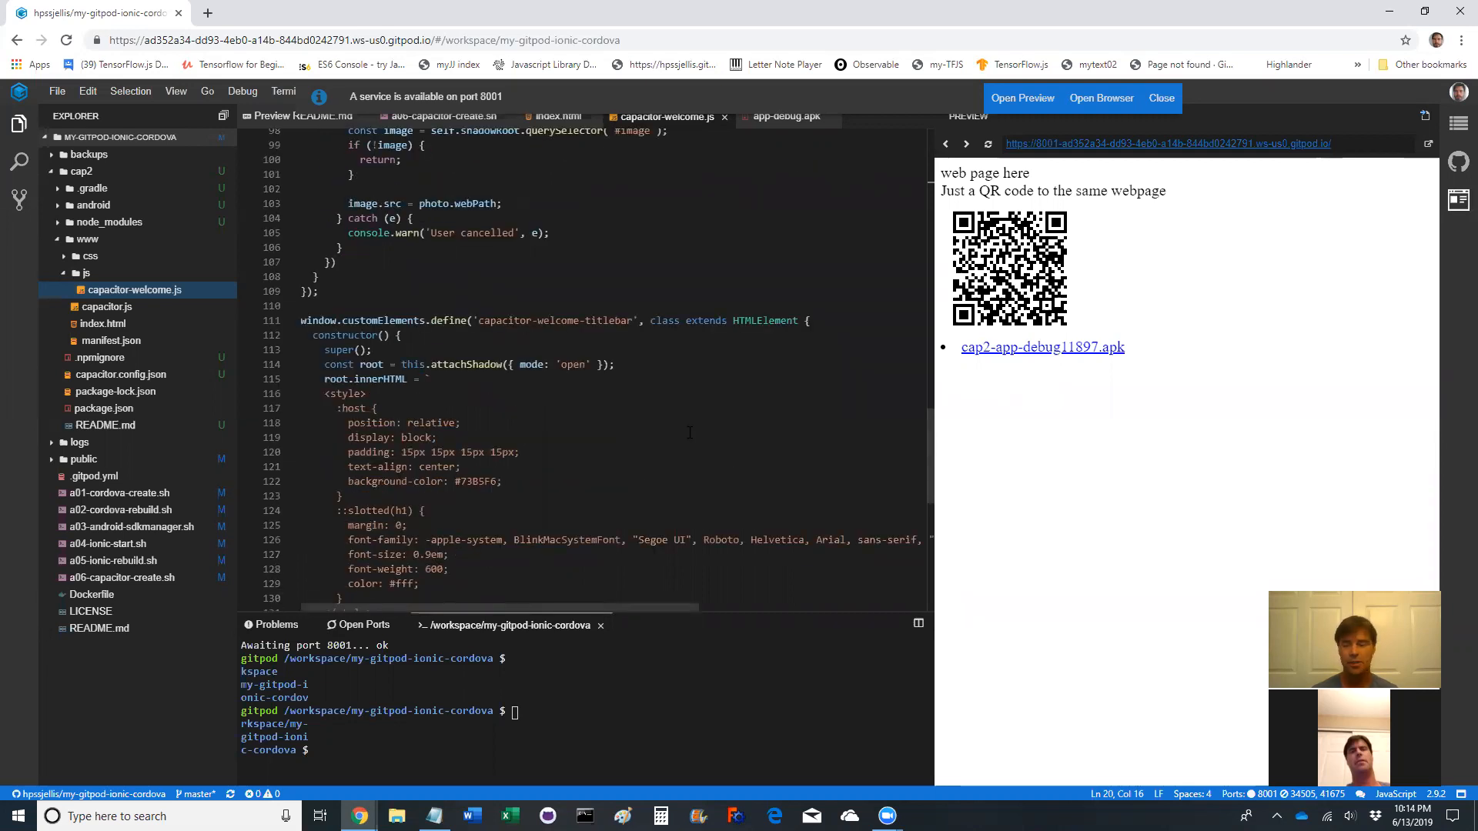